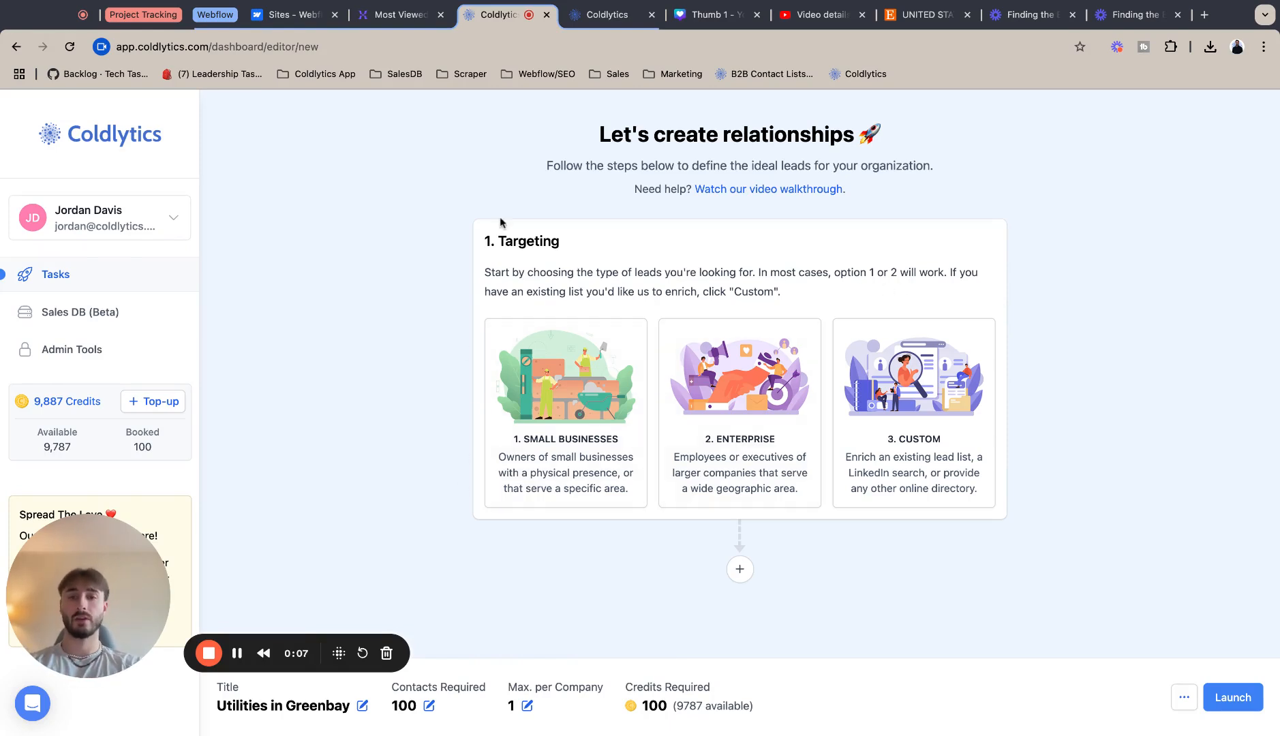
- Choose Small Businesses and add Green Bay, WI, USA with a 15-mile radius
click(565, 412)
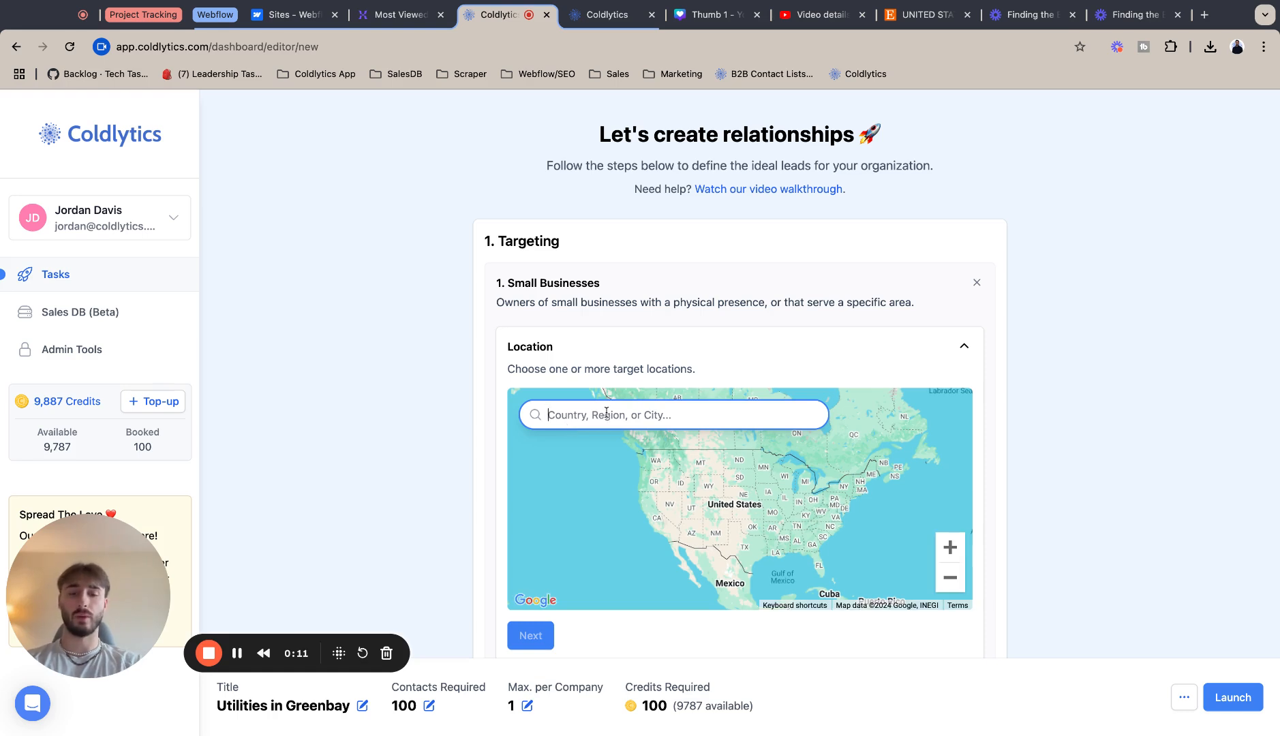
text(Greenbay)
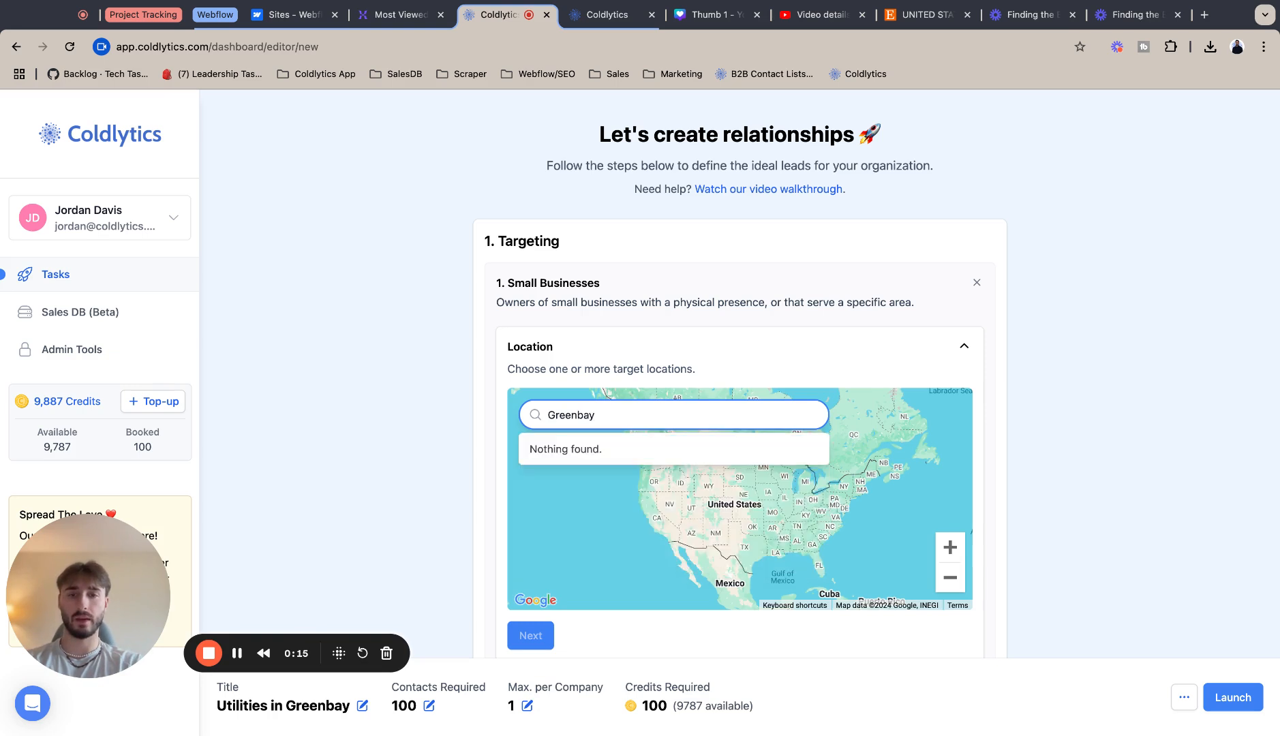
key(Backspace)
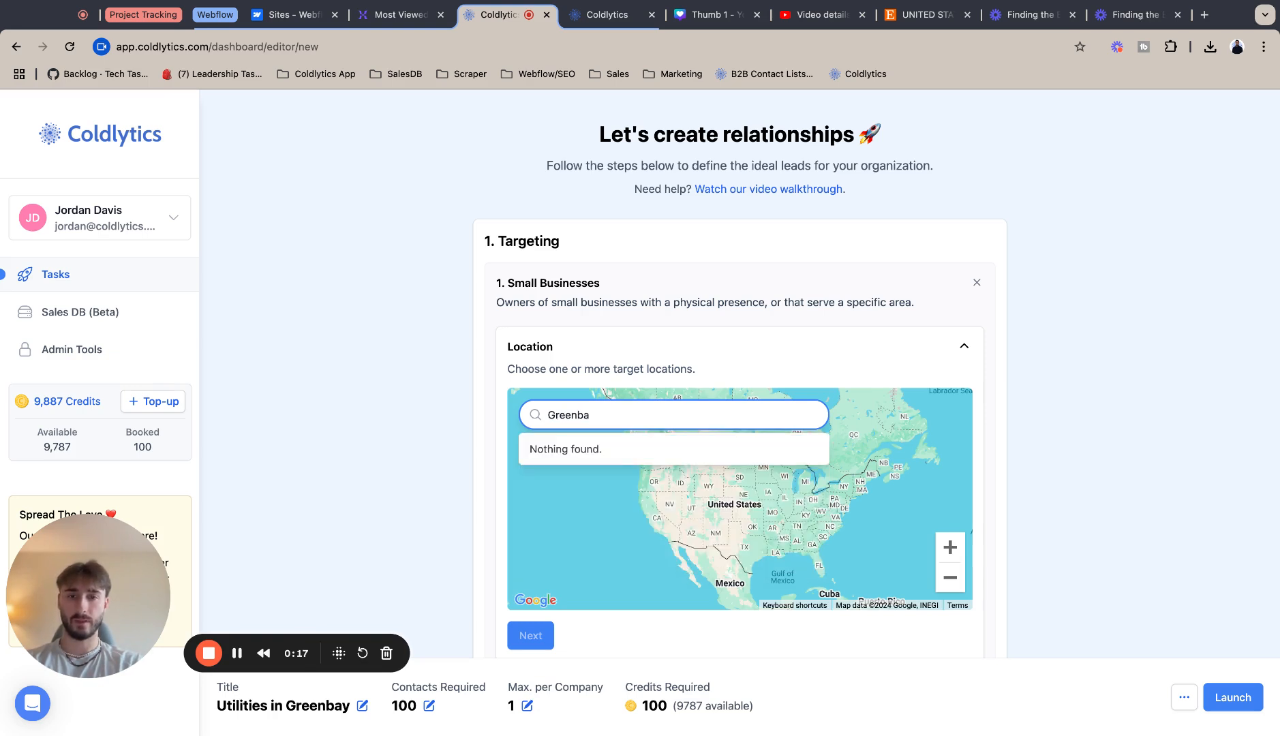
key(Backspace)
text( Bay, WI, USA)
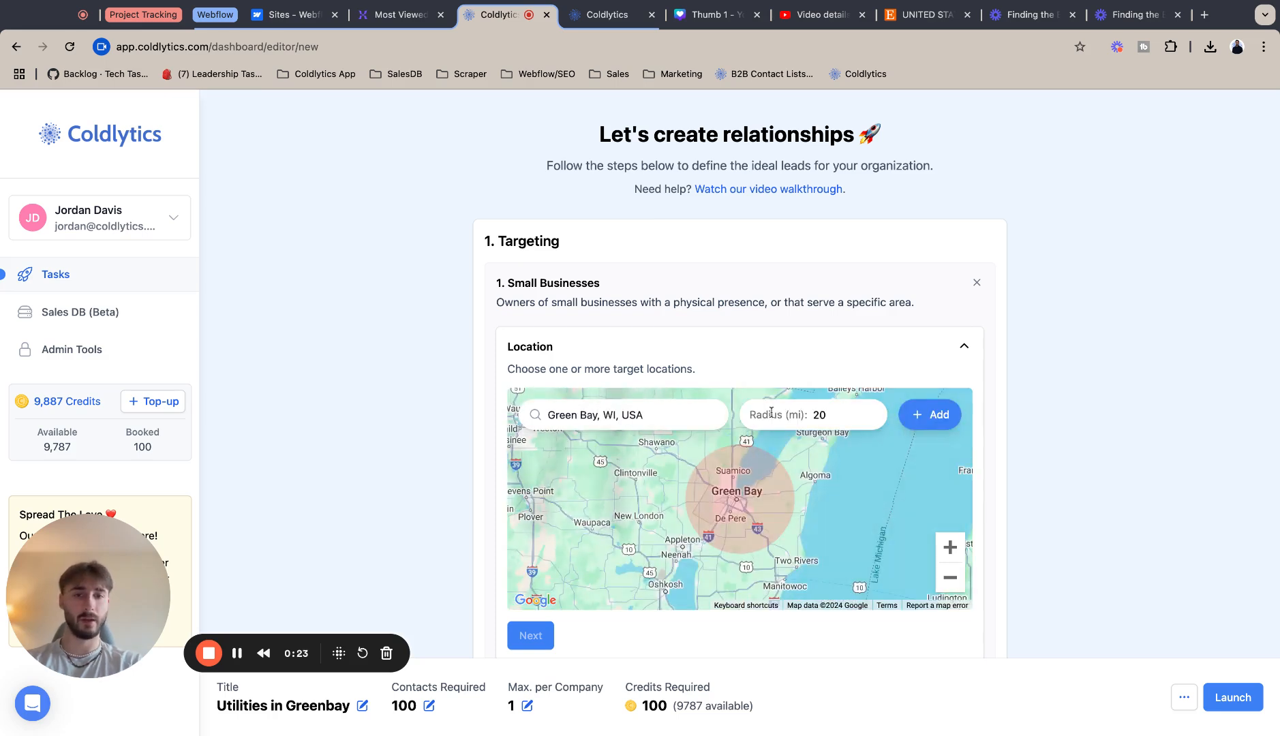
click(949, 548)
text(15)
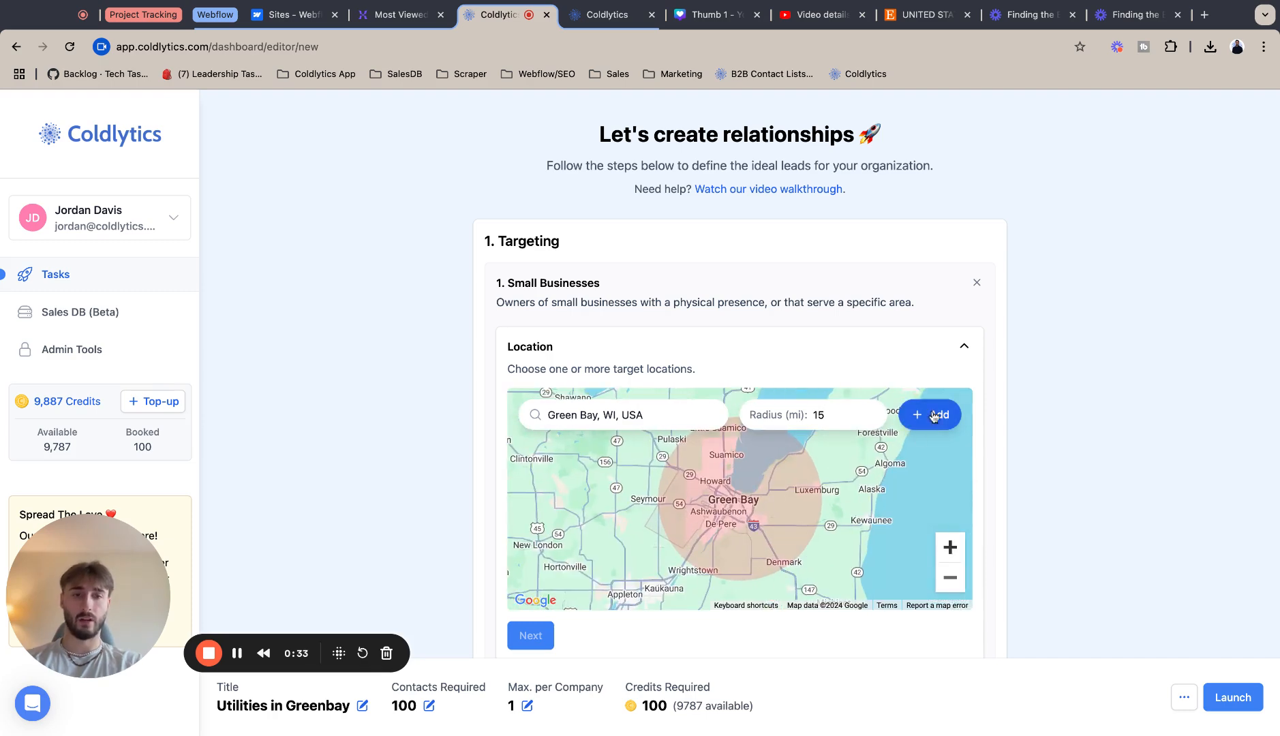
click(929, 415)
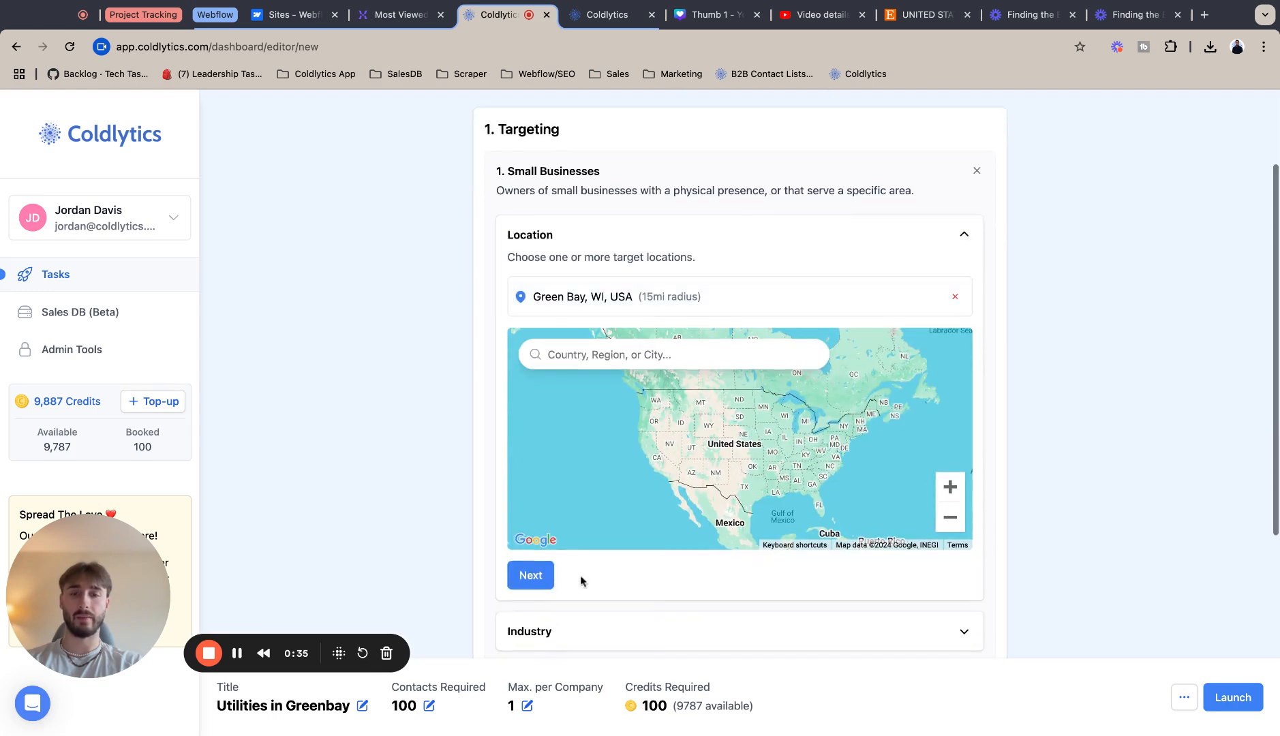
- Add 'Utilities' as the industry search term and continue to decision makers
text(U)
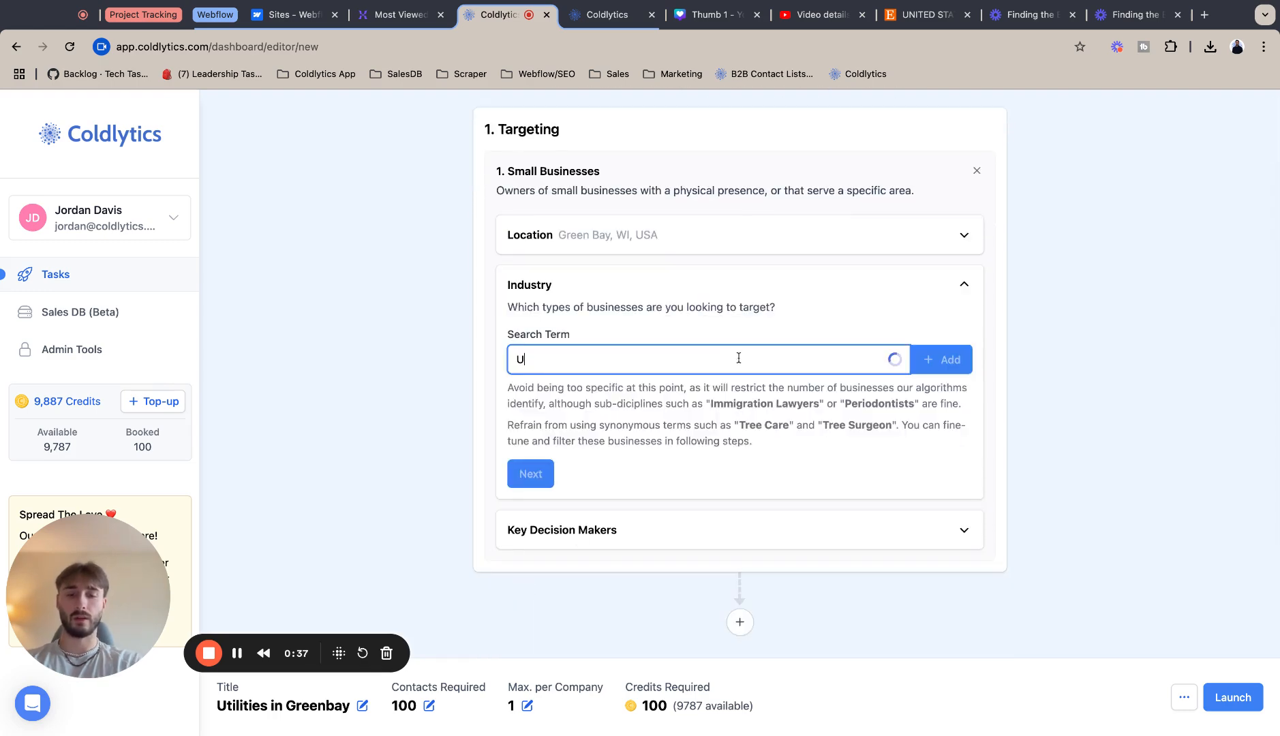
text(Utilities)
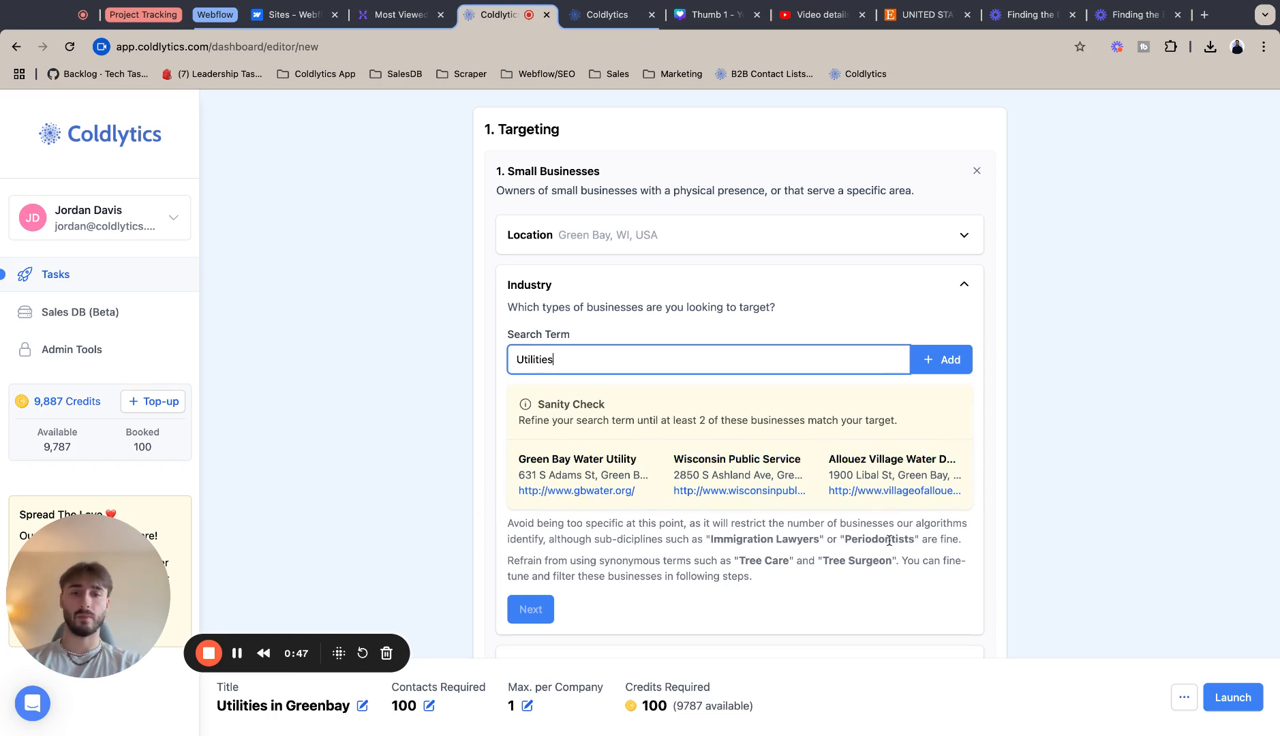
click(941, 359)
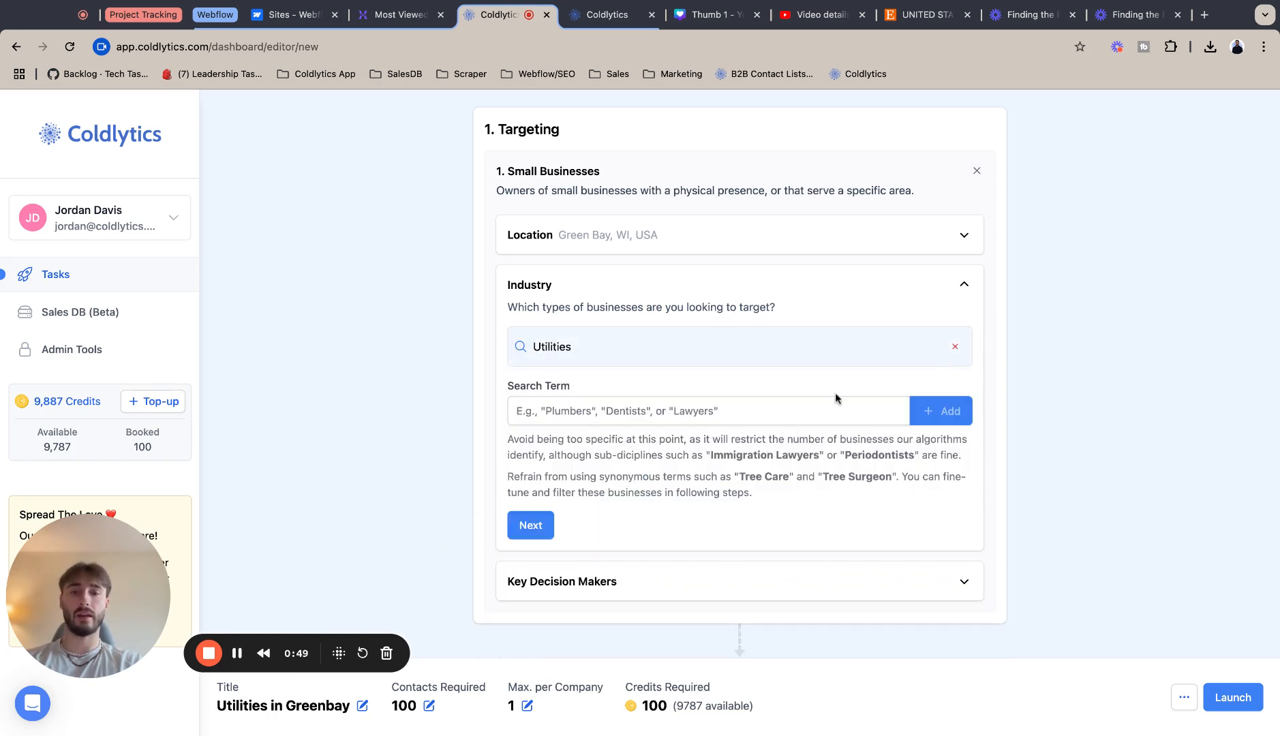
scroll(down, 3)
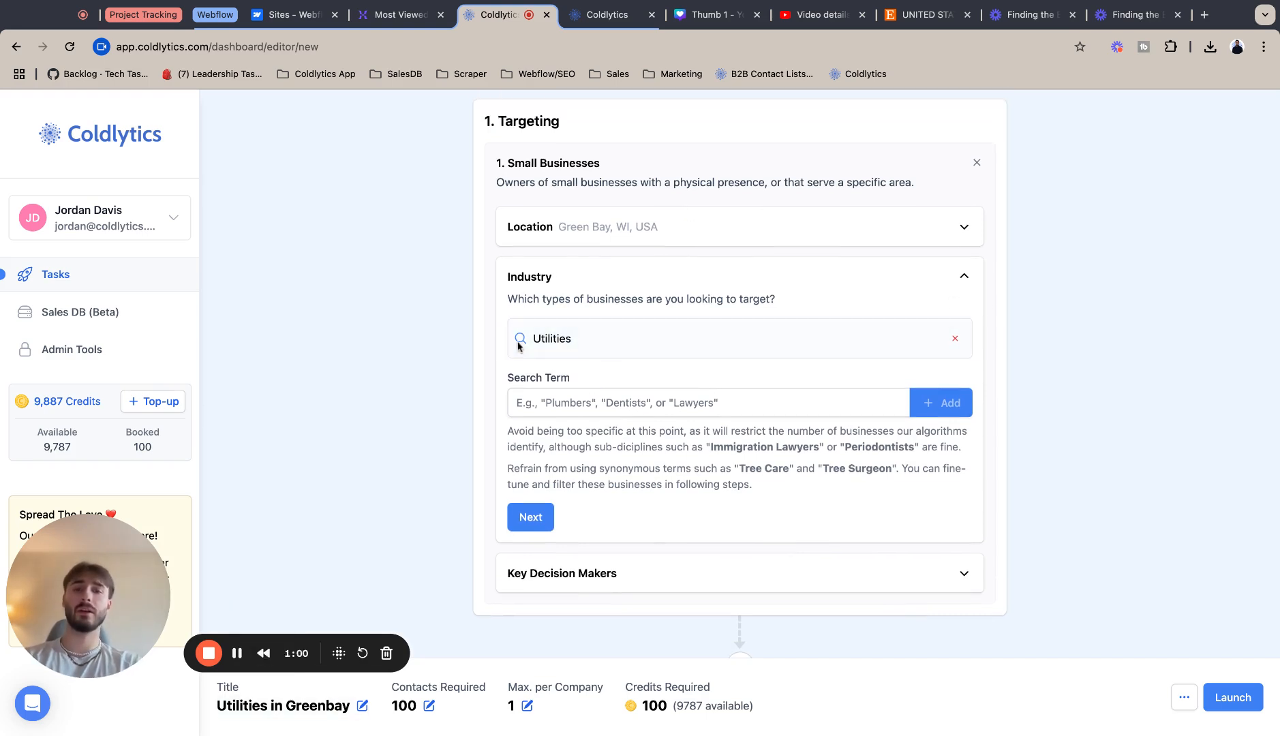
click(530, 517)
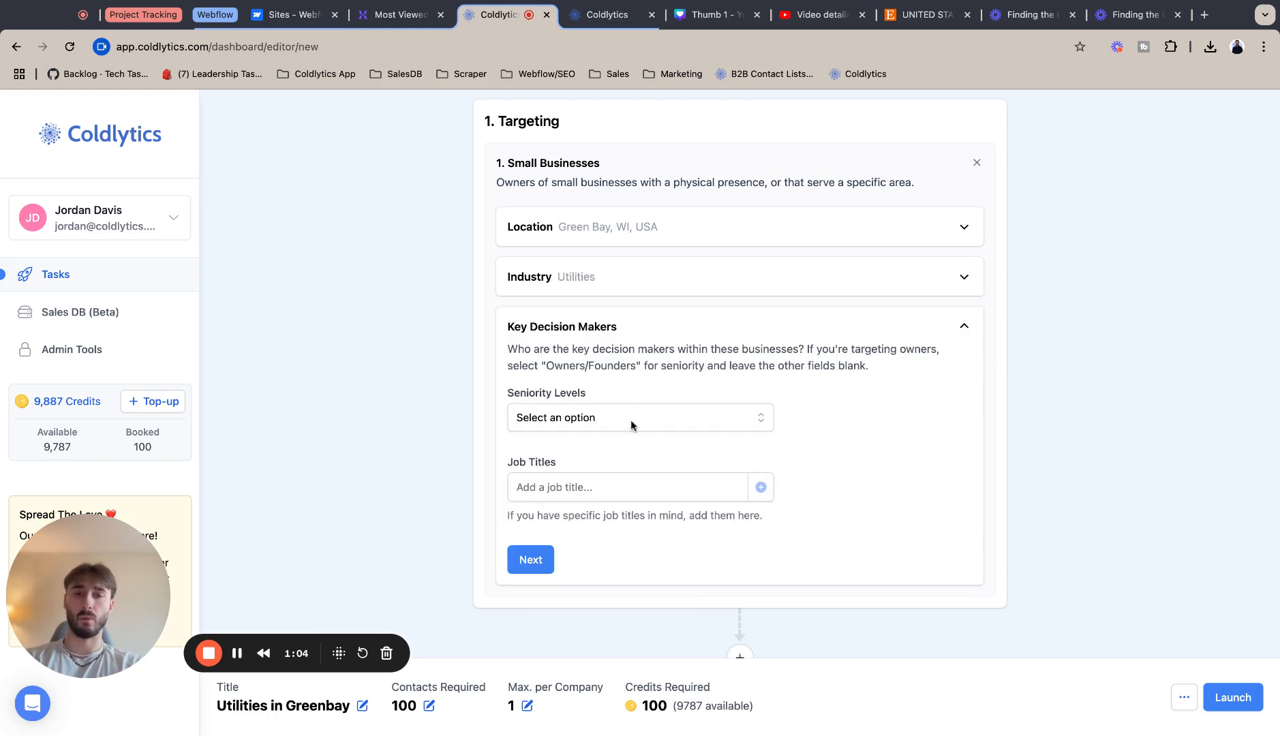
- Select Owners/Founders and Directors & Executives seniority levels and confirm targeting
click(640, 418)
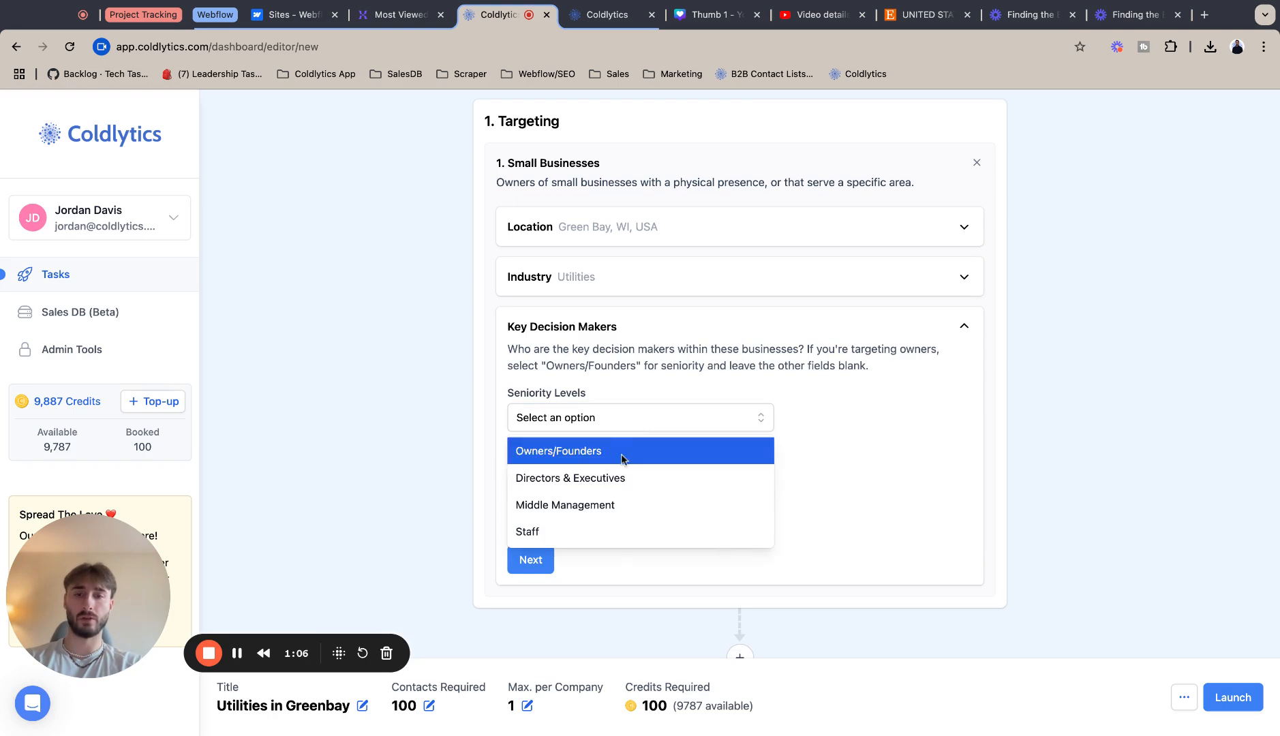
click(569, 478)
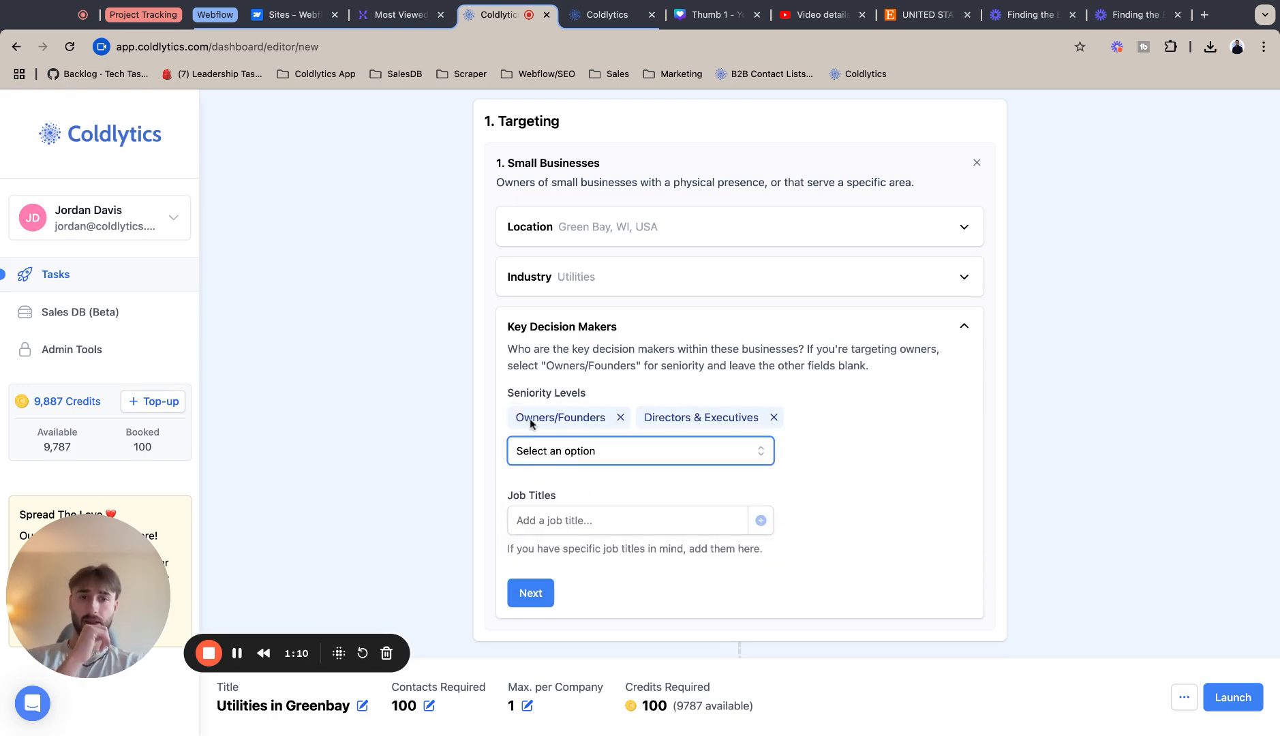
mouse_move(618, 386)
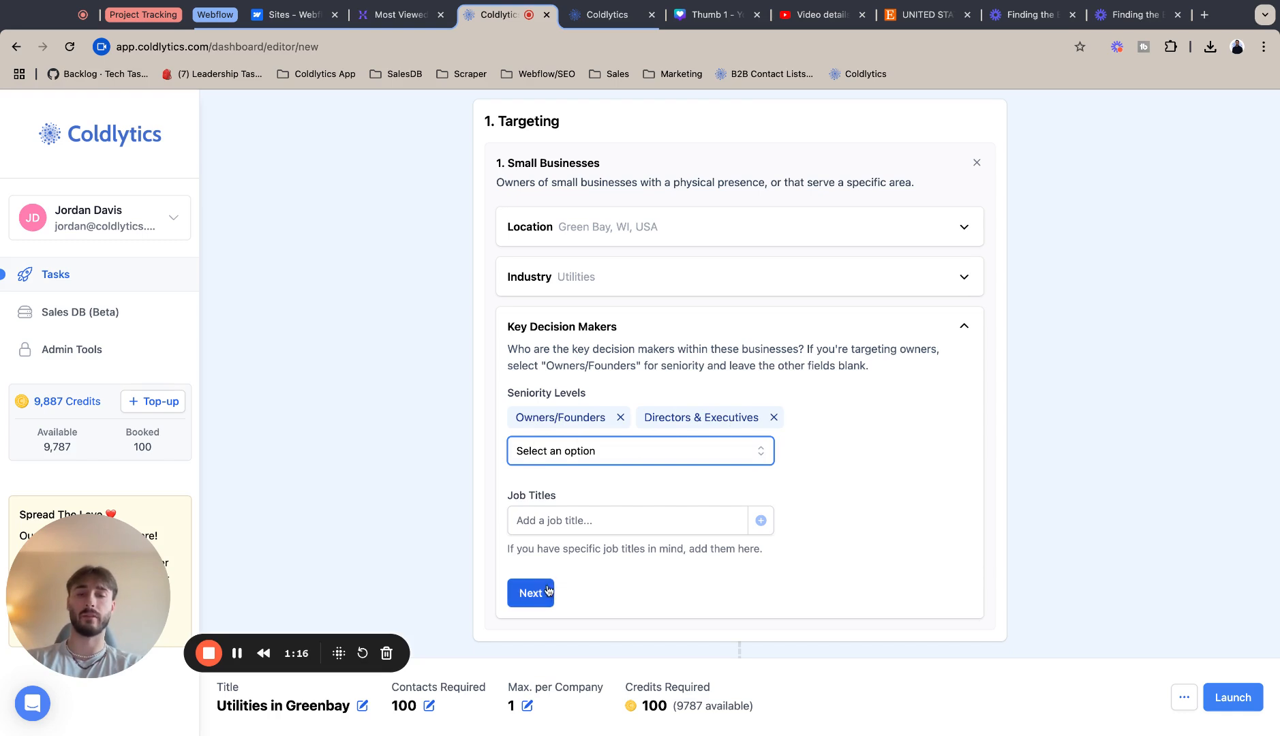
click(531, 593)
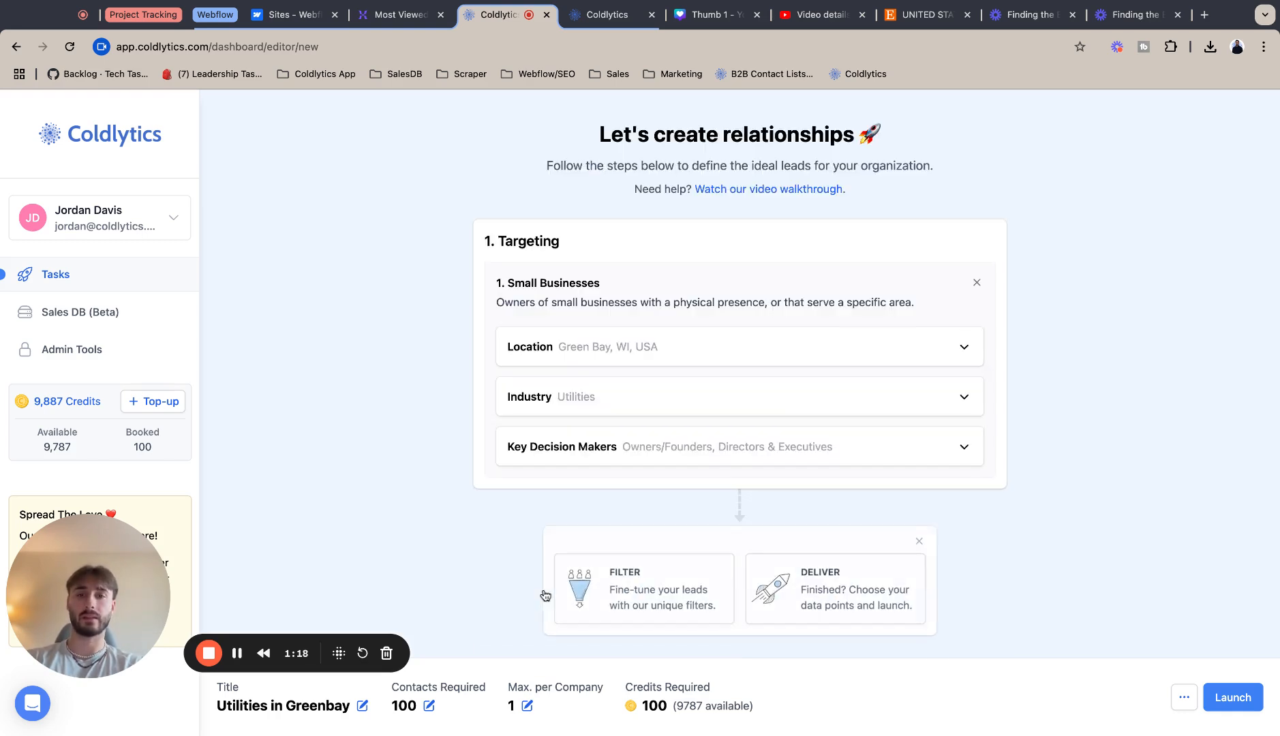
scroll(down, 3)
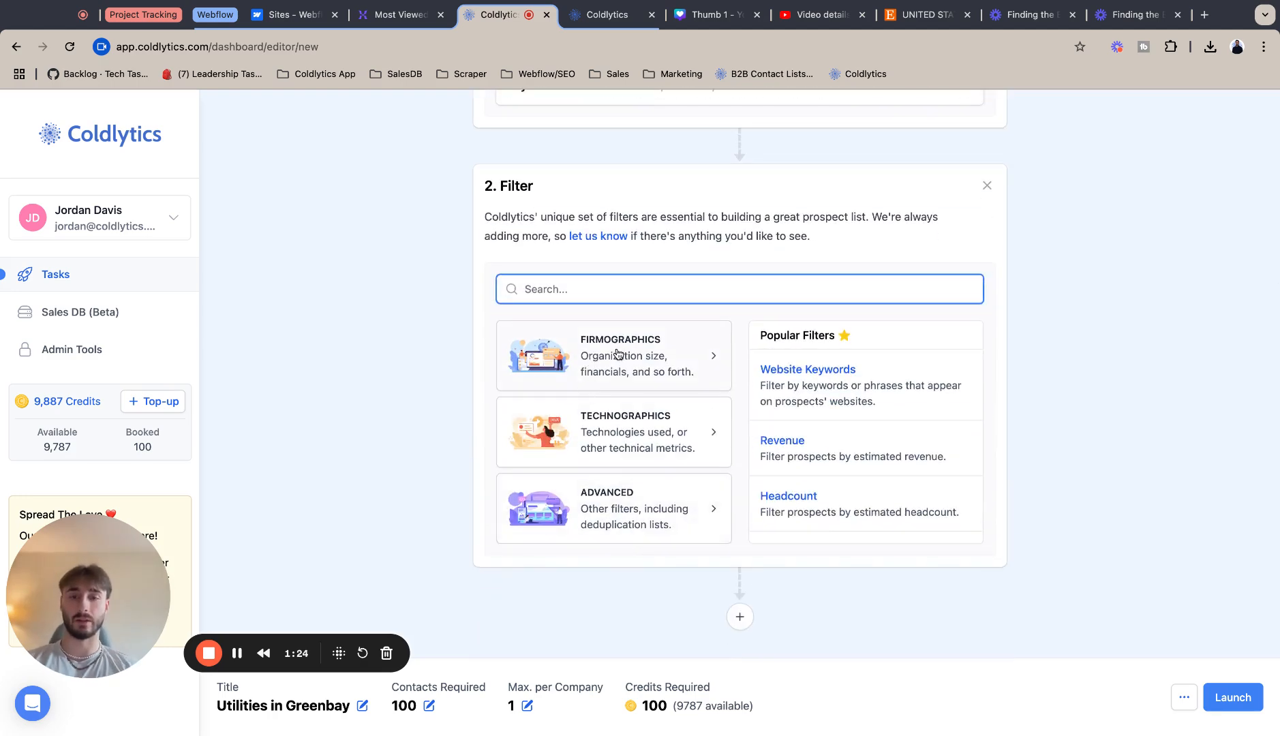
- Add a Firmographics Revenue filter with a $500K minimum
click(613, 354)
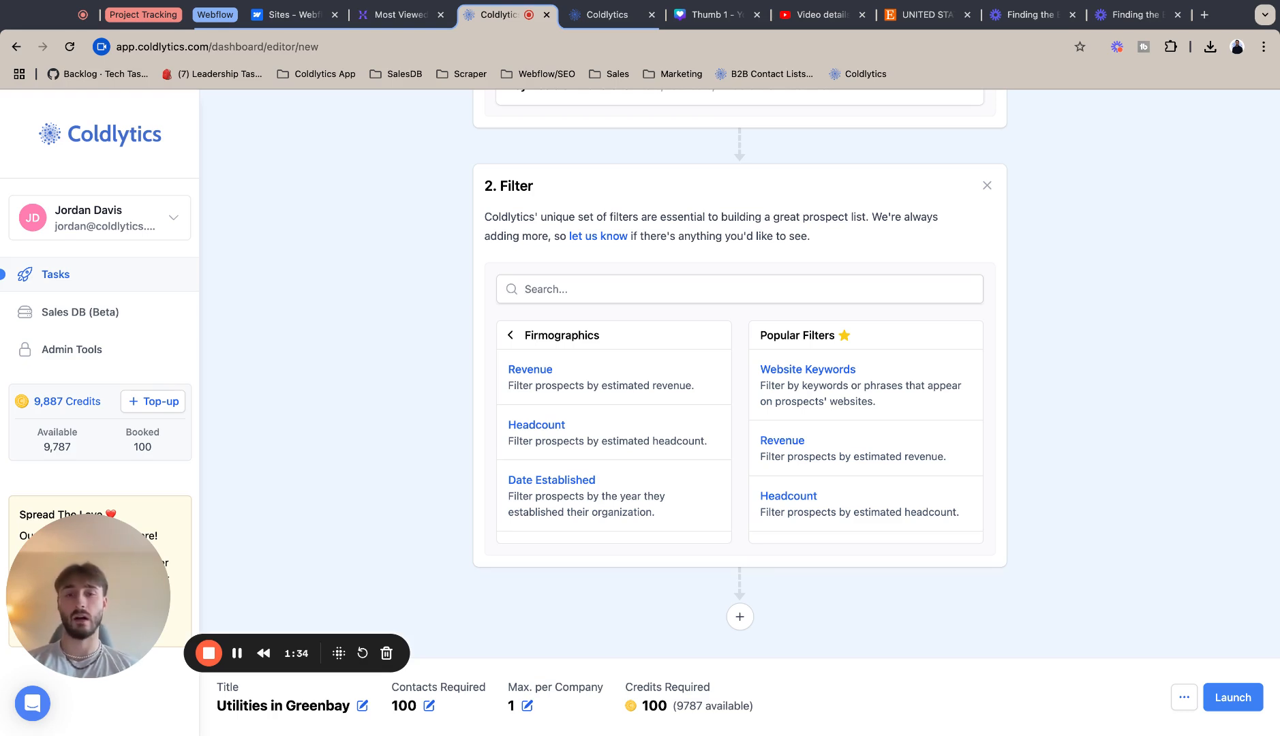
mouse_move(592, 347)
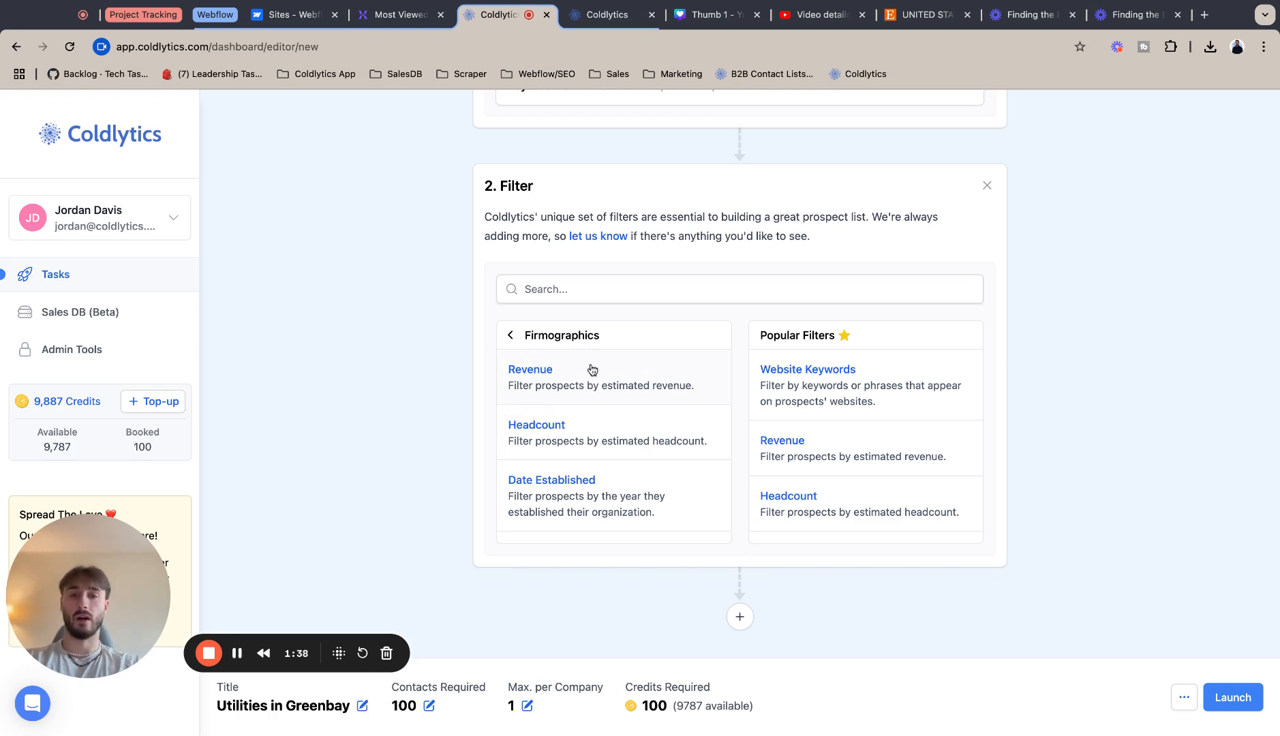
click(530, 369)
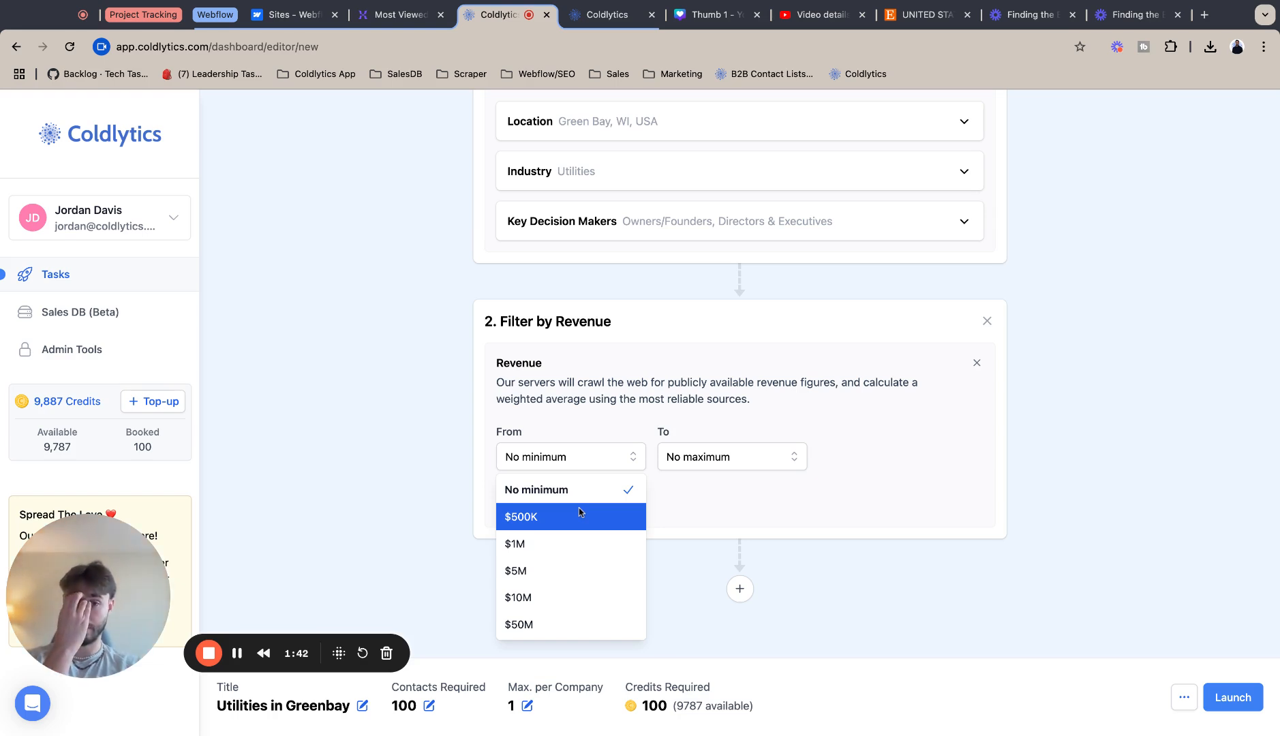
click(519, 516)
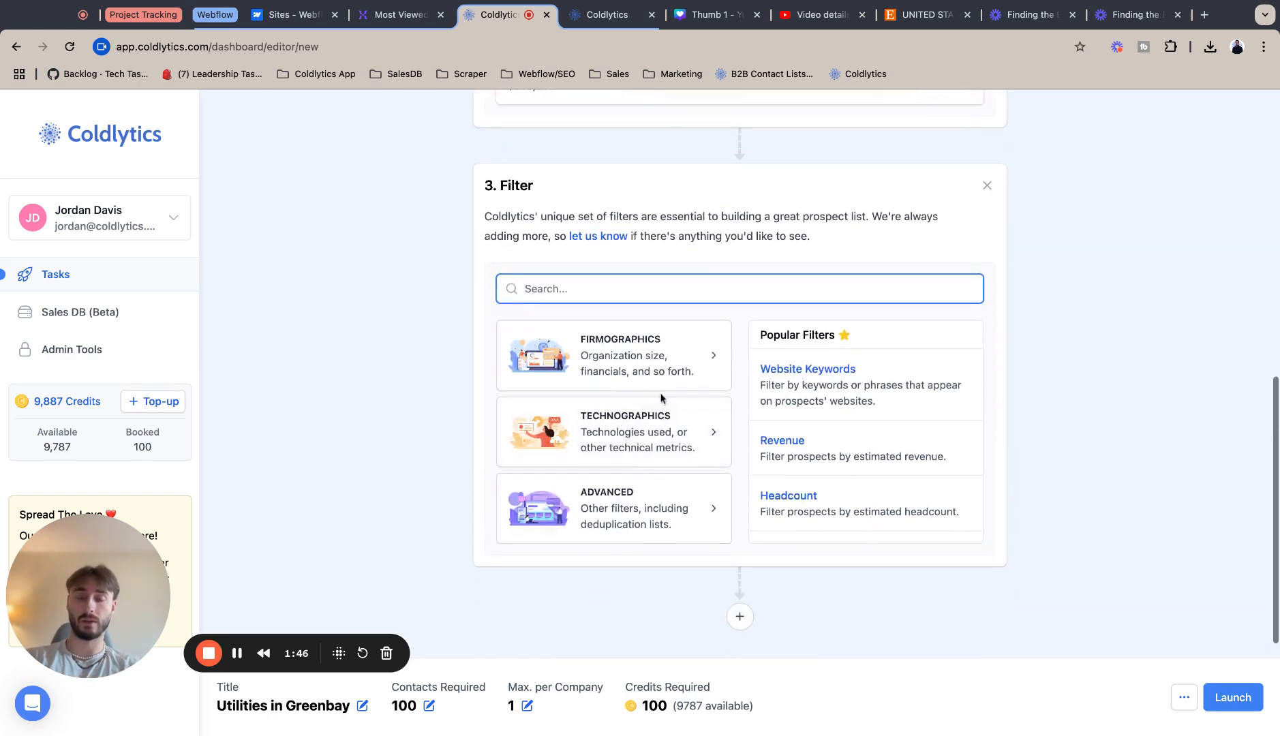
- Add a Date Established filter from the Firmographics options
click(613, 355)
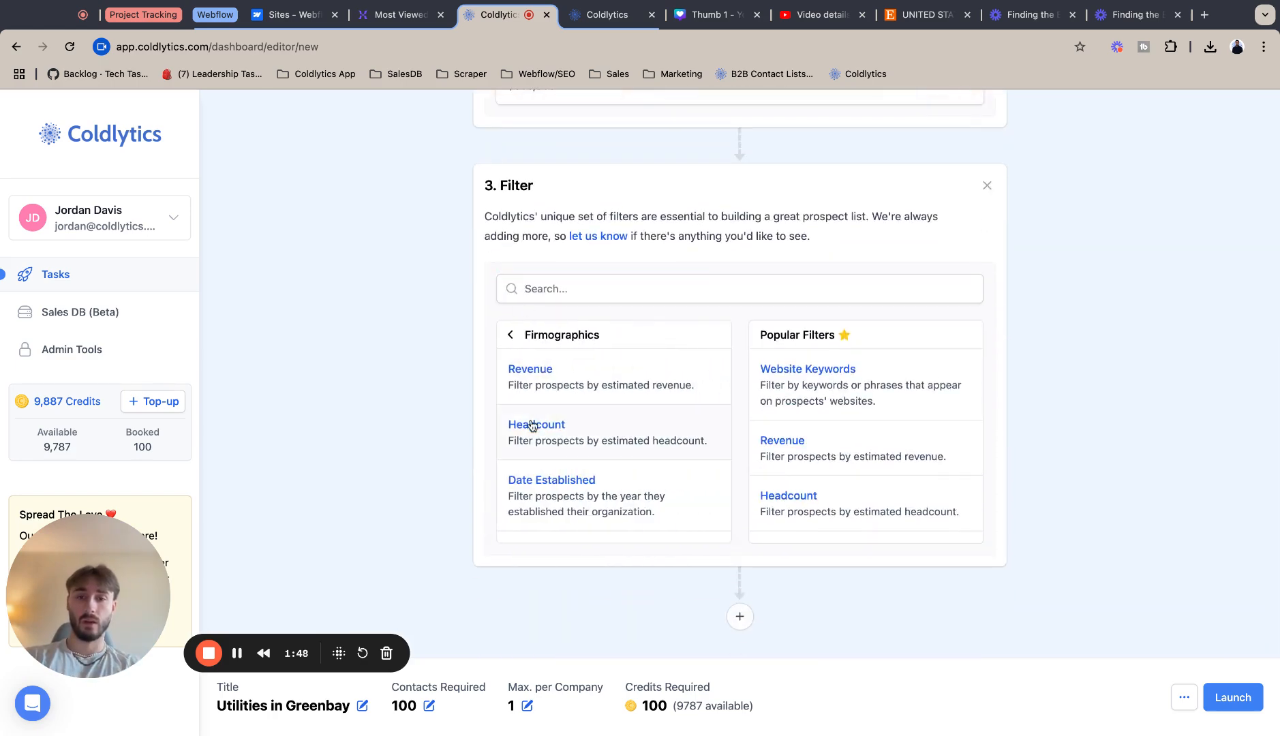
click(536, 424)
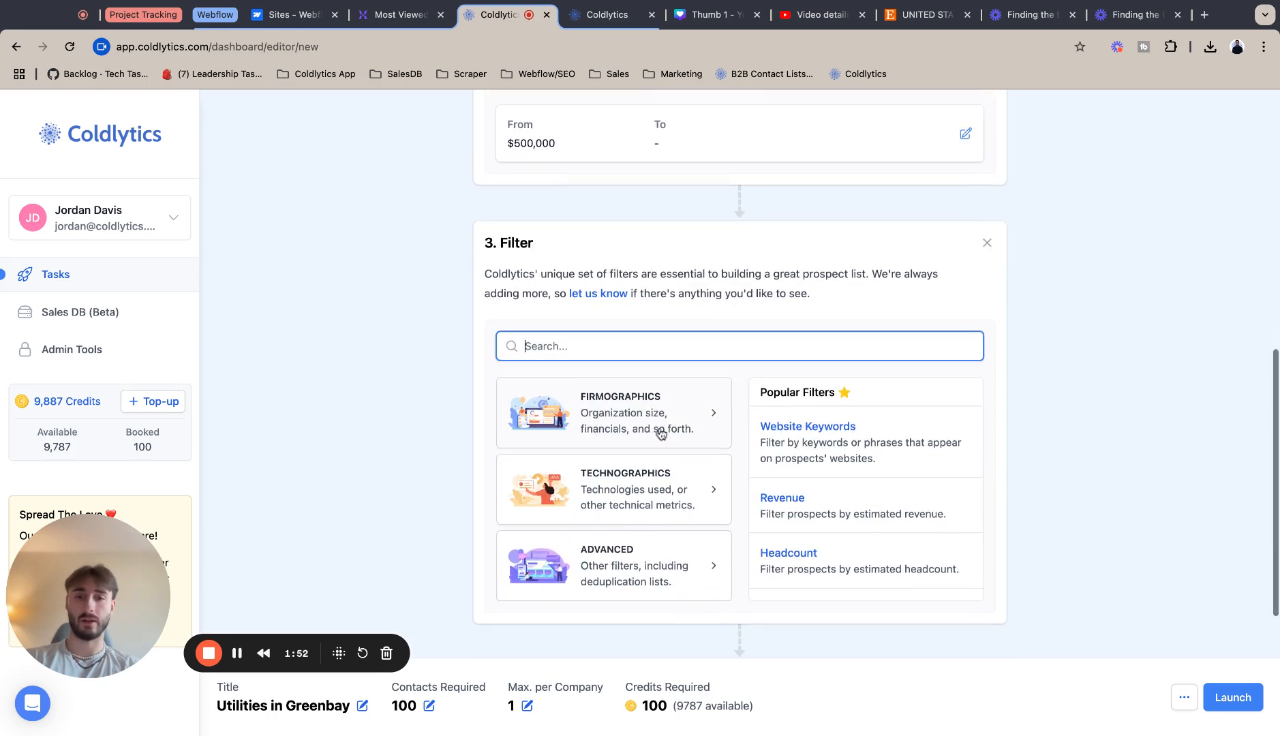
mouse_move(641, 406)
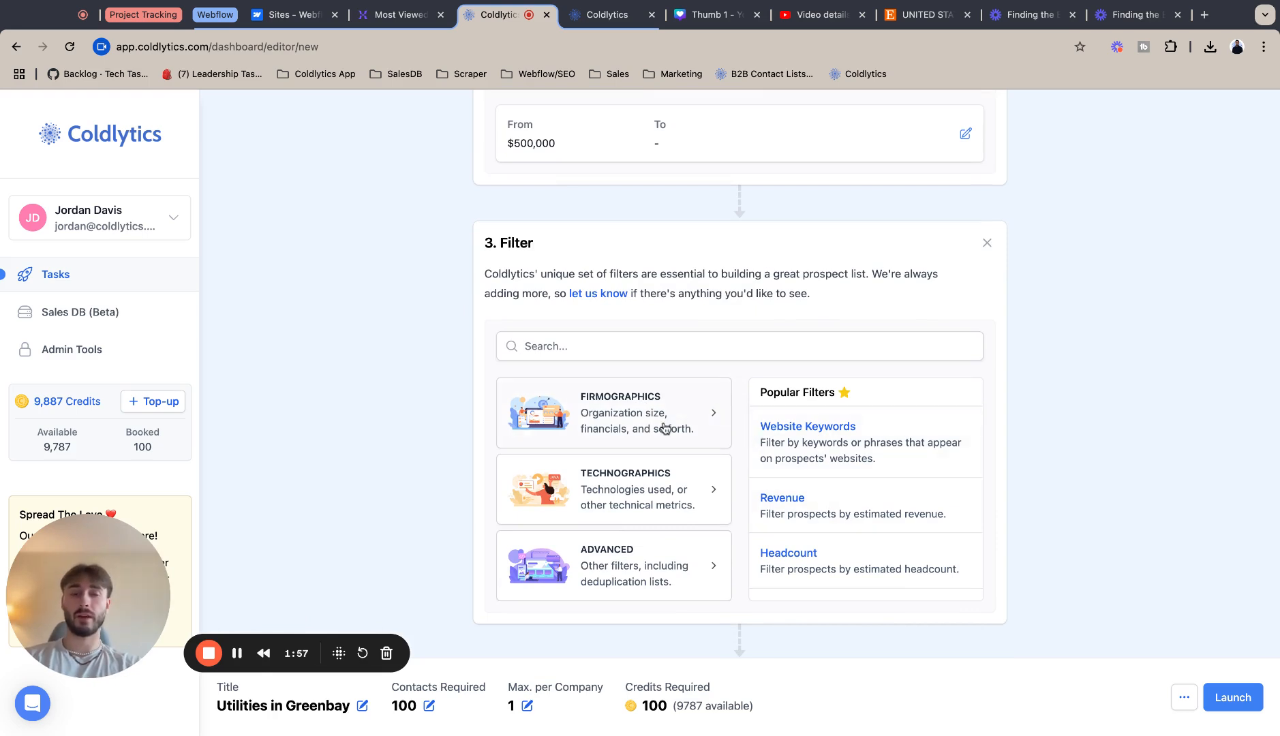
click(613, 412)
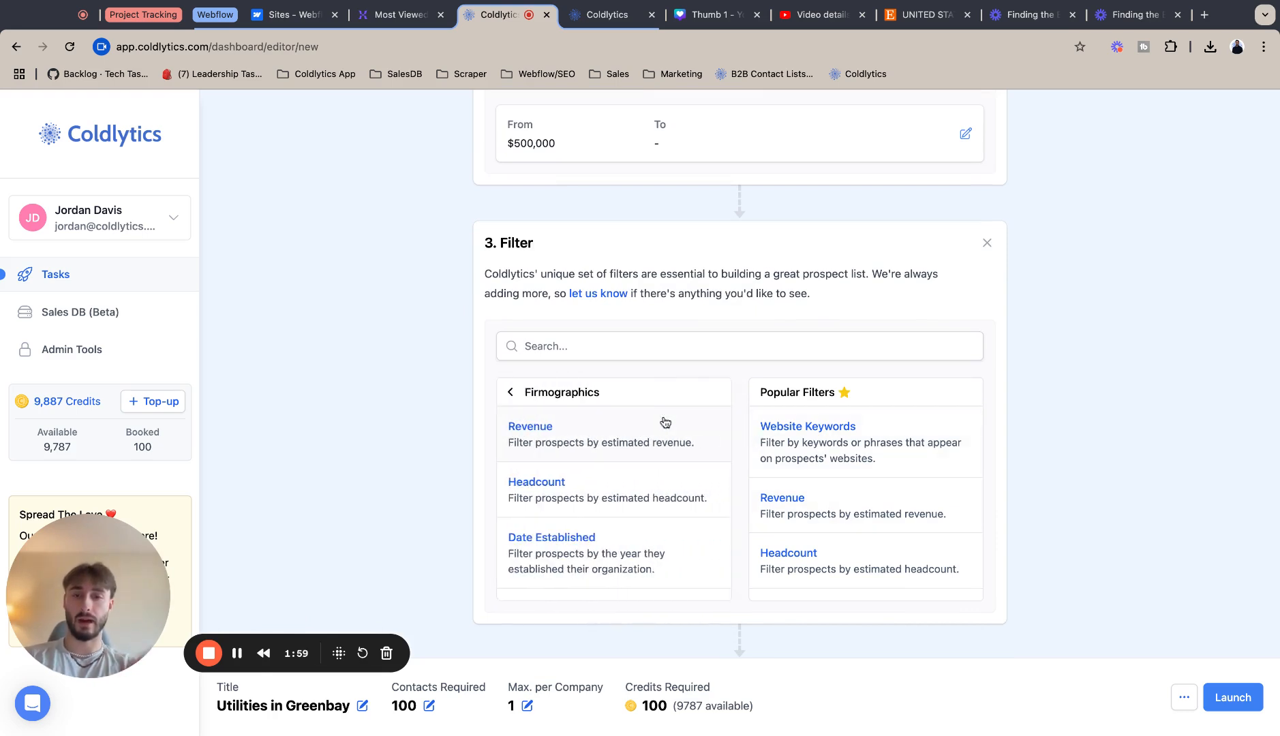
scroll(down, 3)
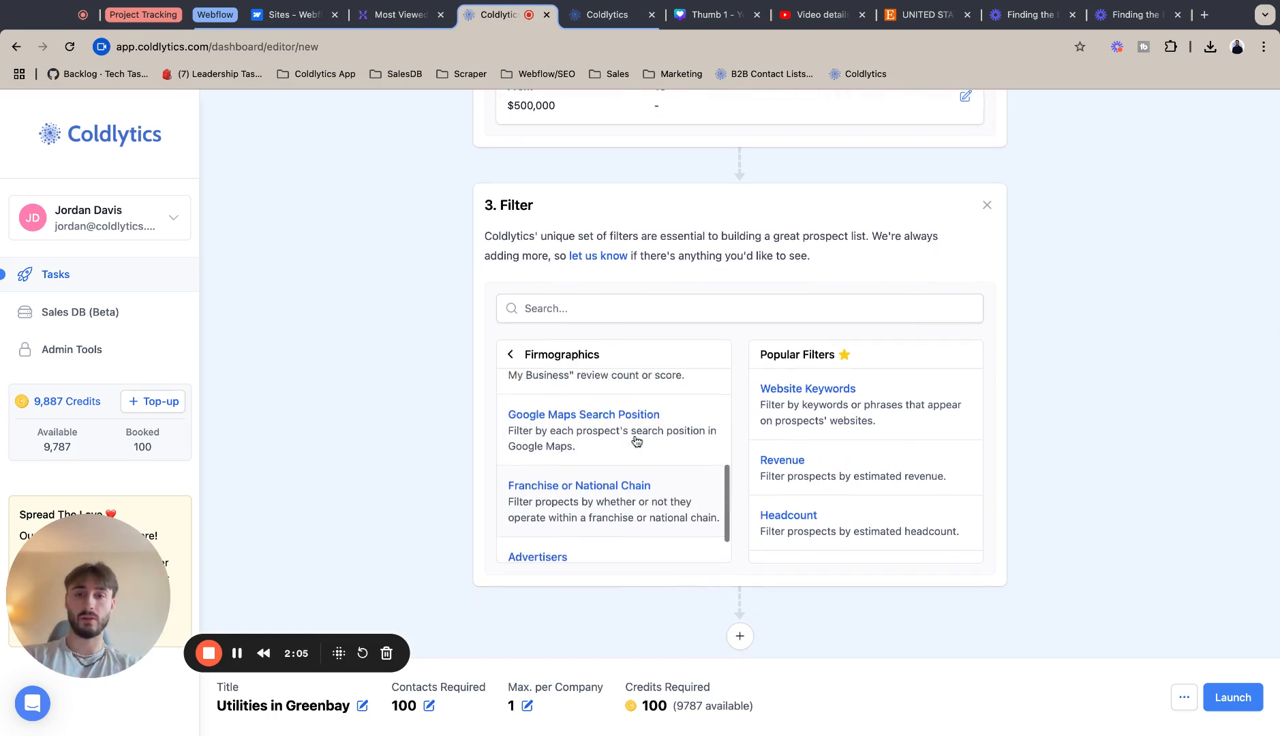
scroll(down, 3)
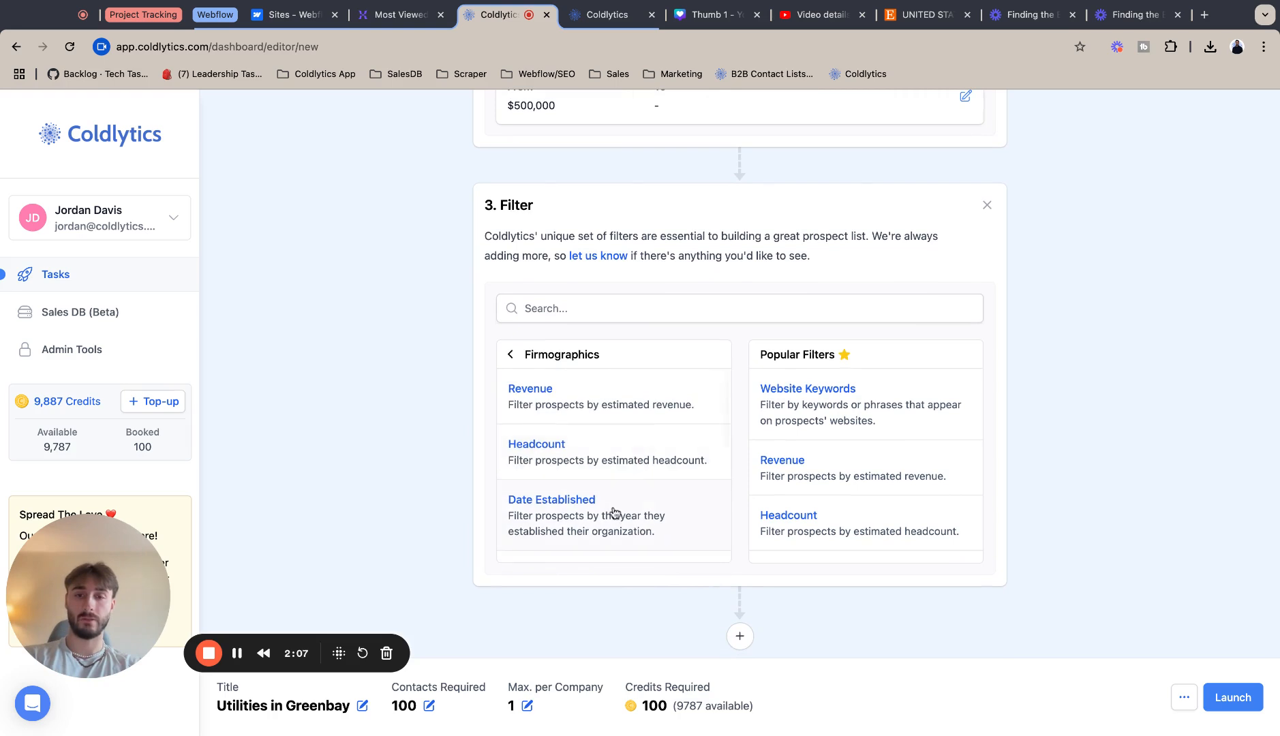
click(551, 499)
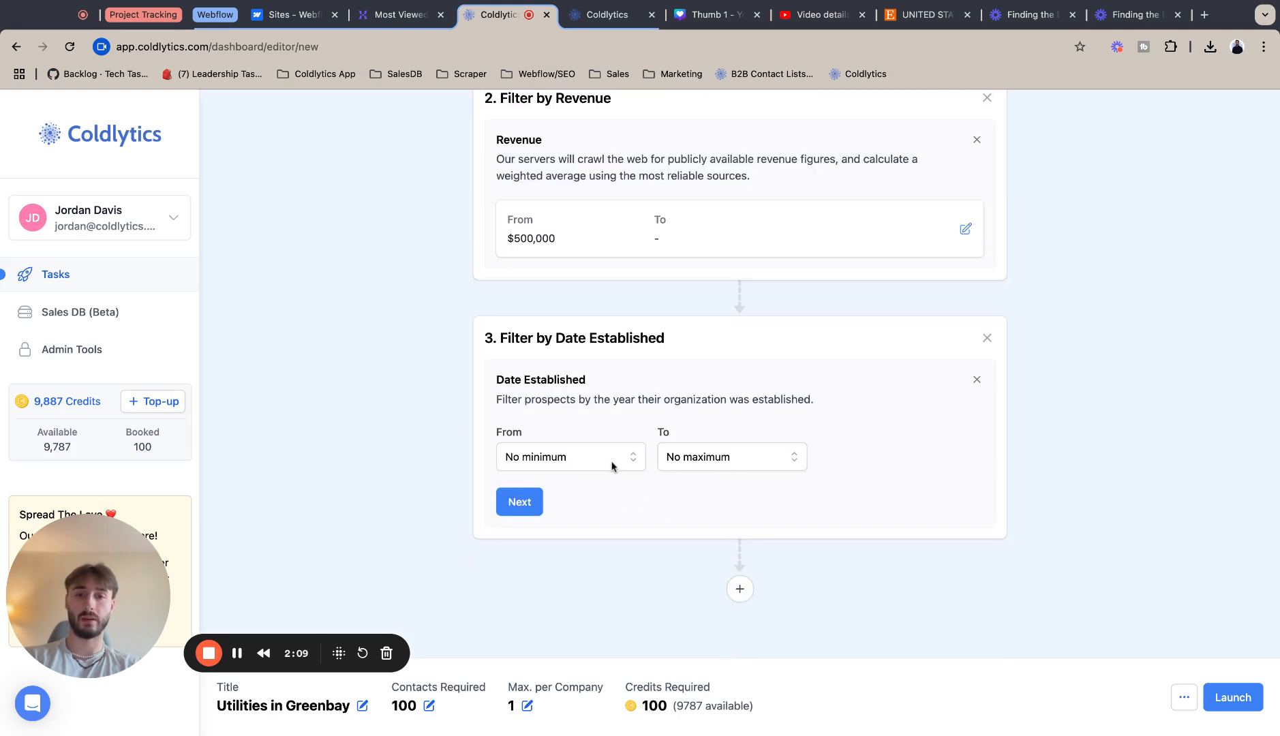
- Set the earliest founding year to 2000 and confirm the filter
click(568, 457)
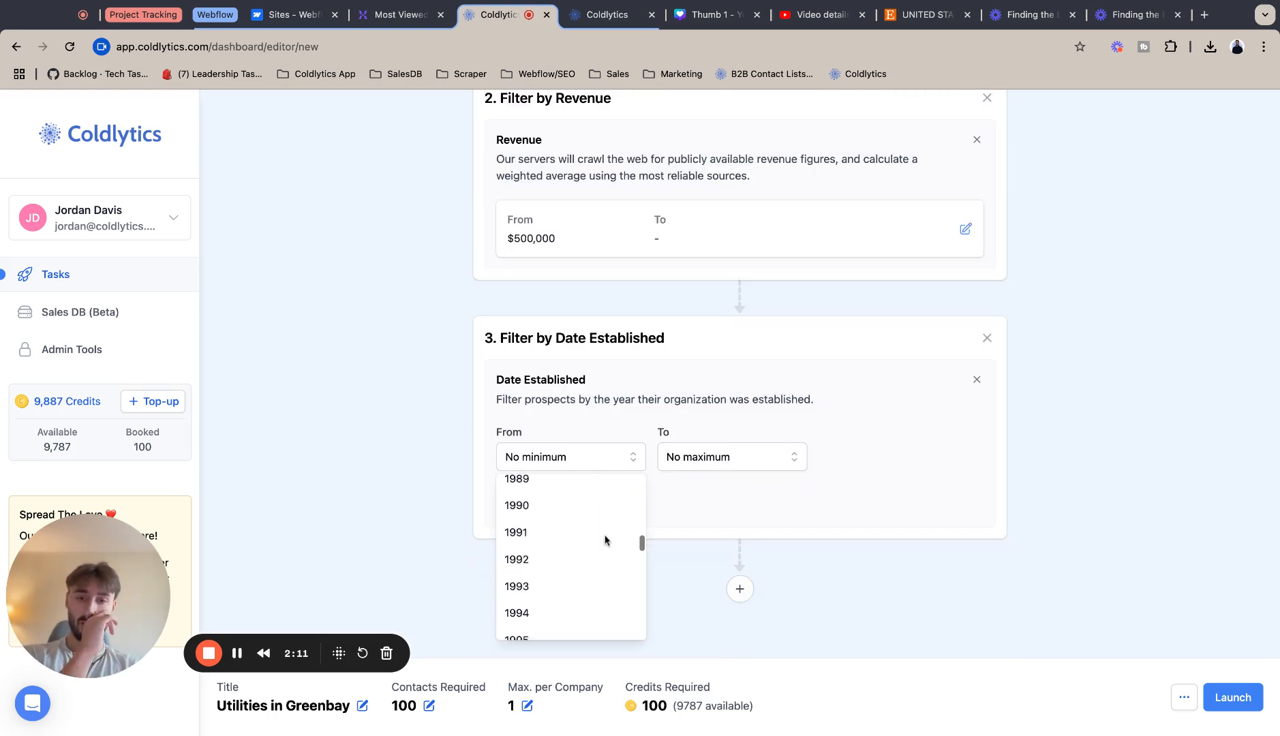
scroll(down, 3)
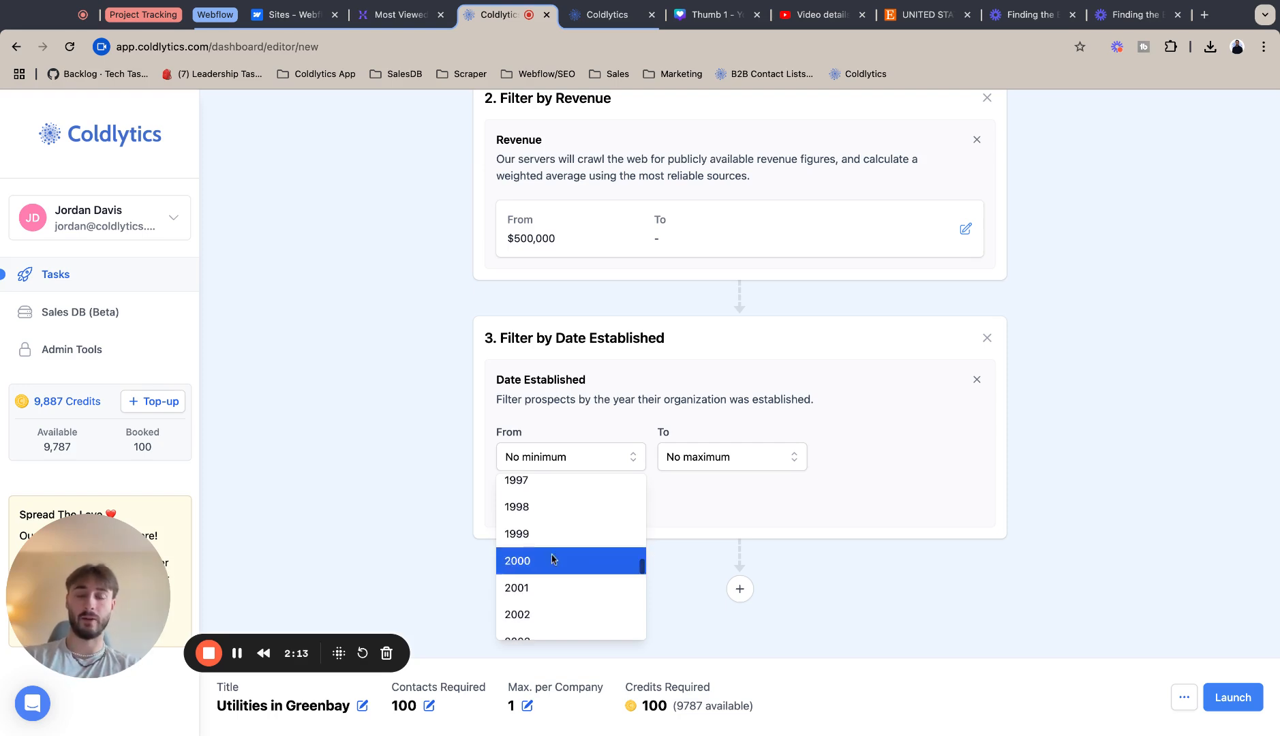
click(517, 561)
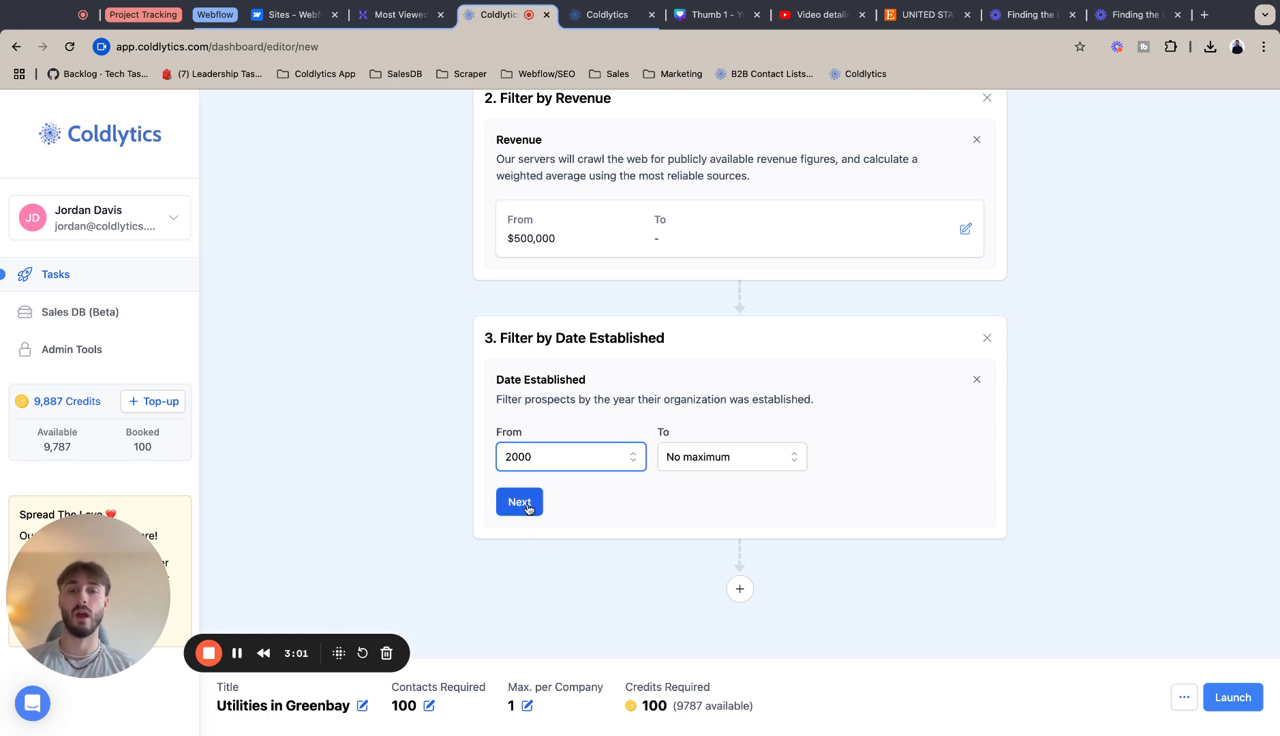
click(519, 502)
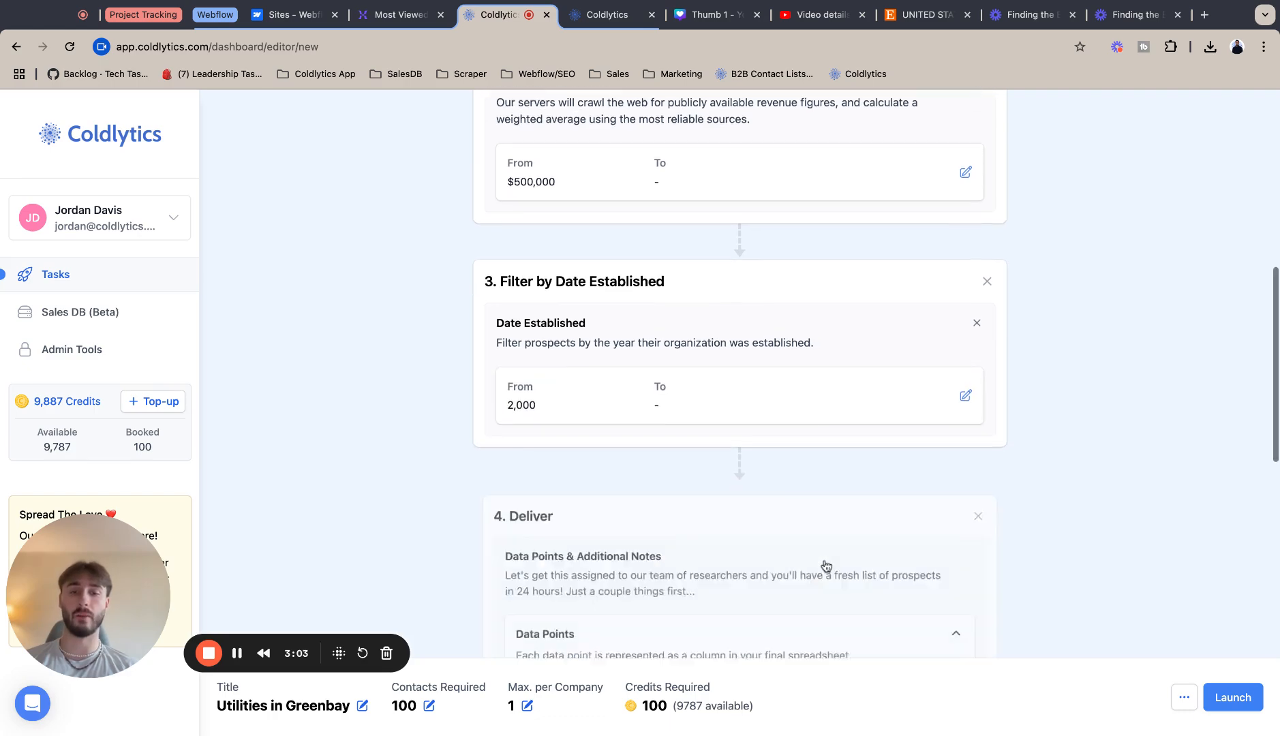
- Add Company TikTok Profile and Revenue data points to the Selected list
scroll(down, 3)
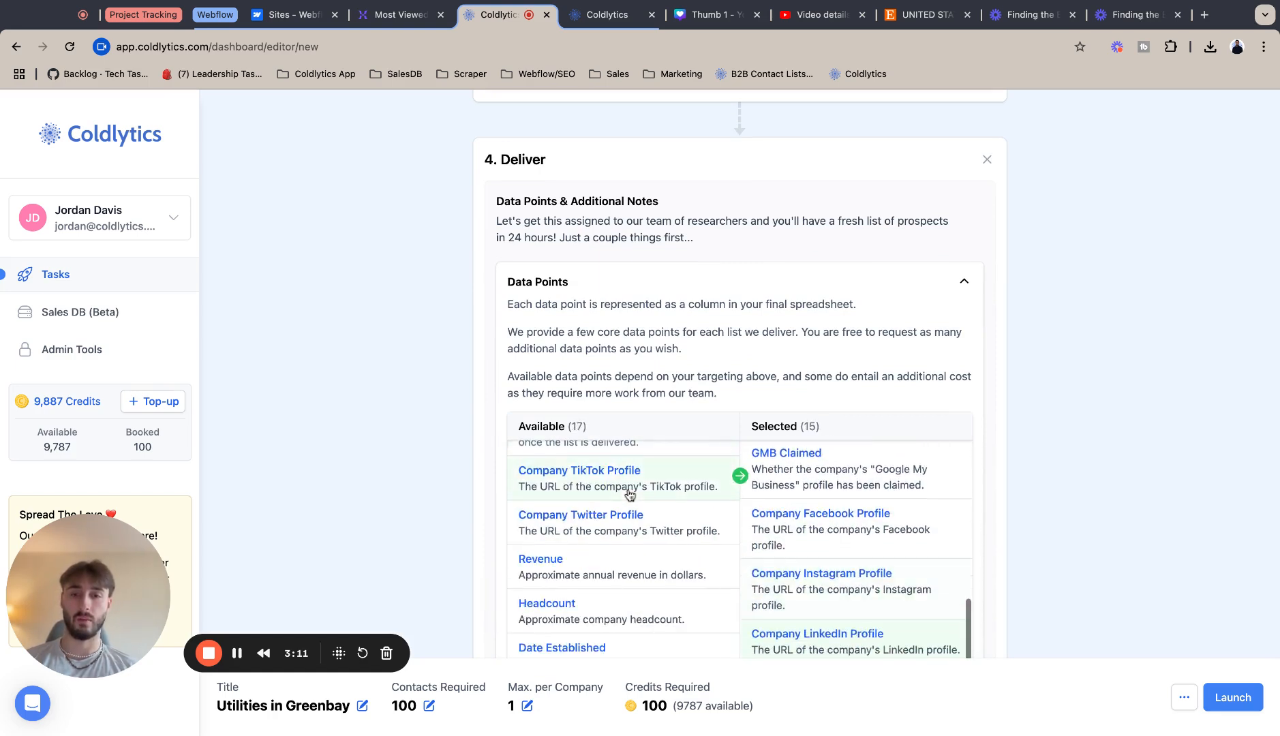
click(579, 471)
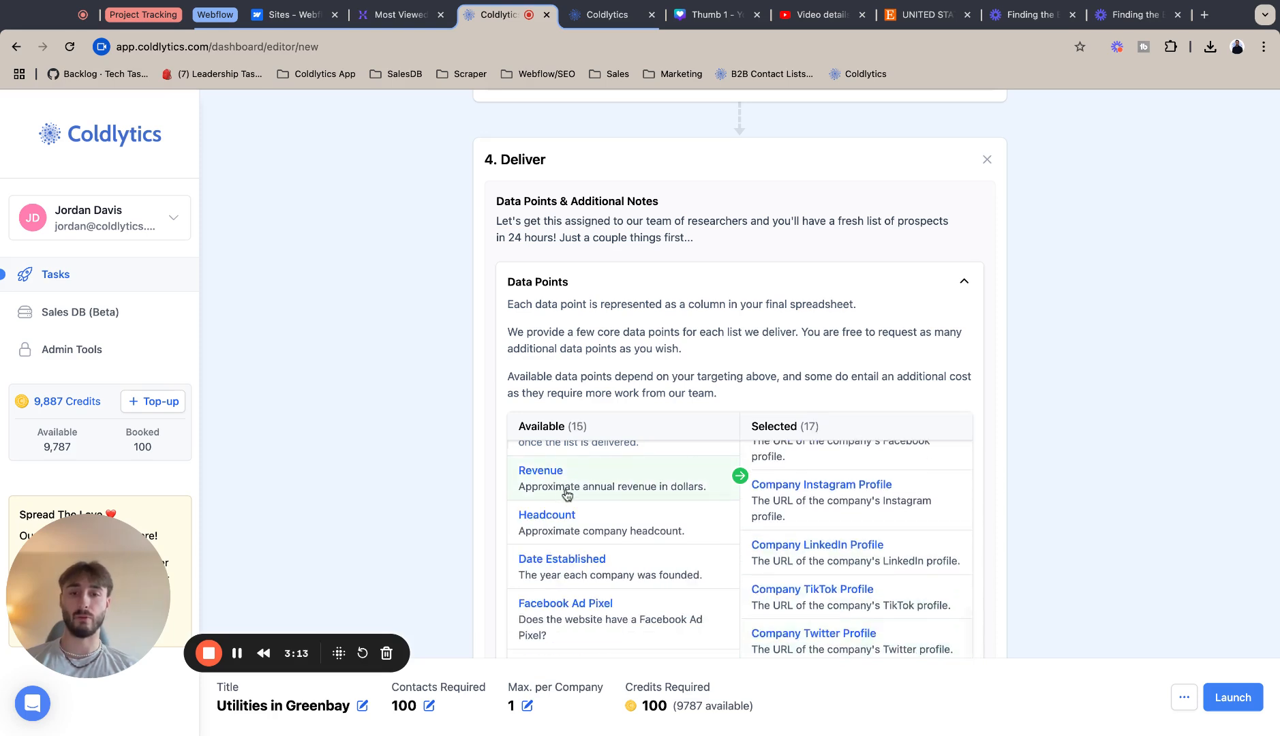
click(740, 476)
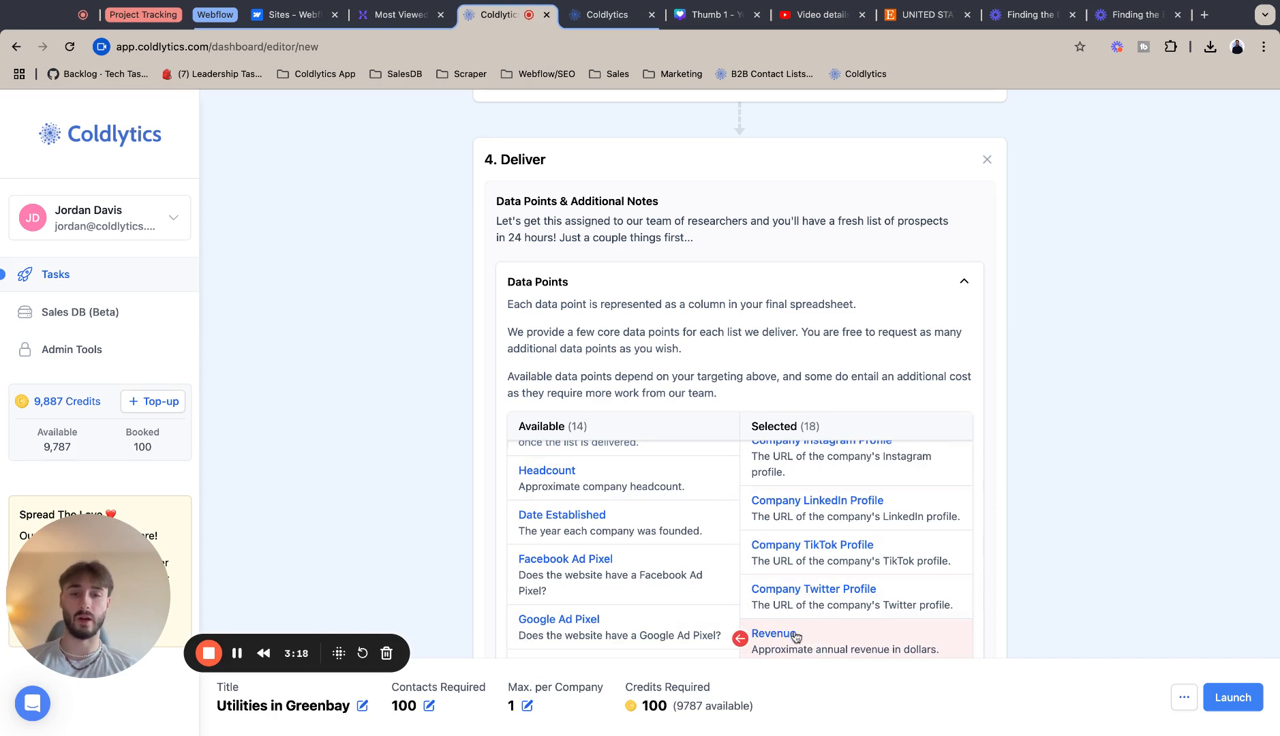
mouse_move(792, 617)
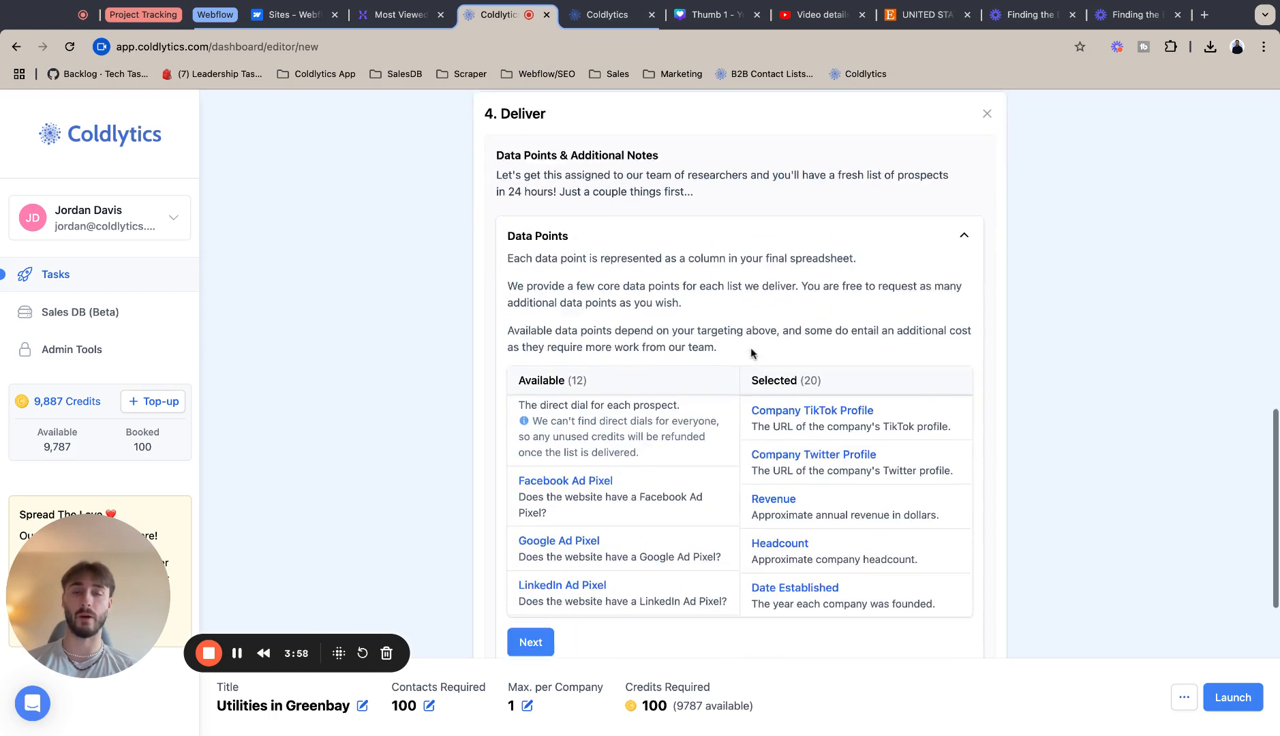
- Add the remaining data points except Direct Dial and collapse Data Points
scroll(down, 3)
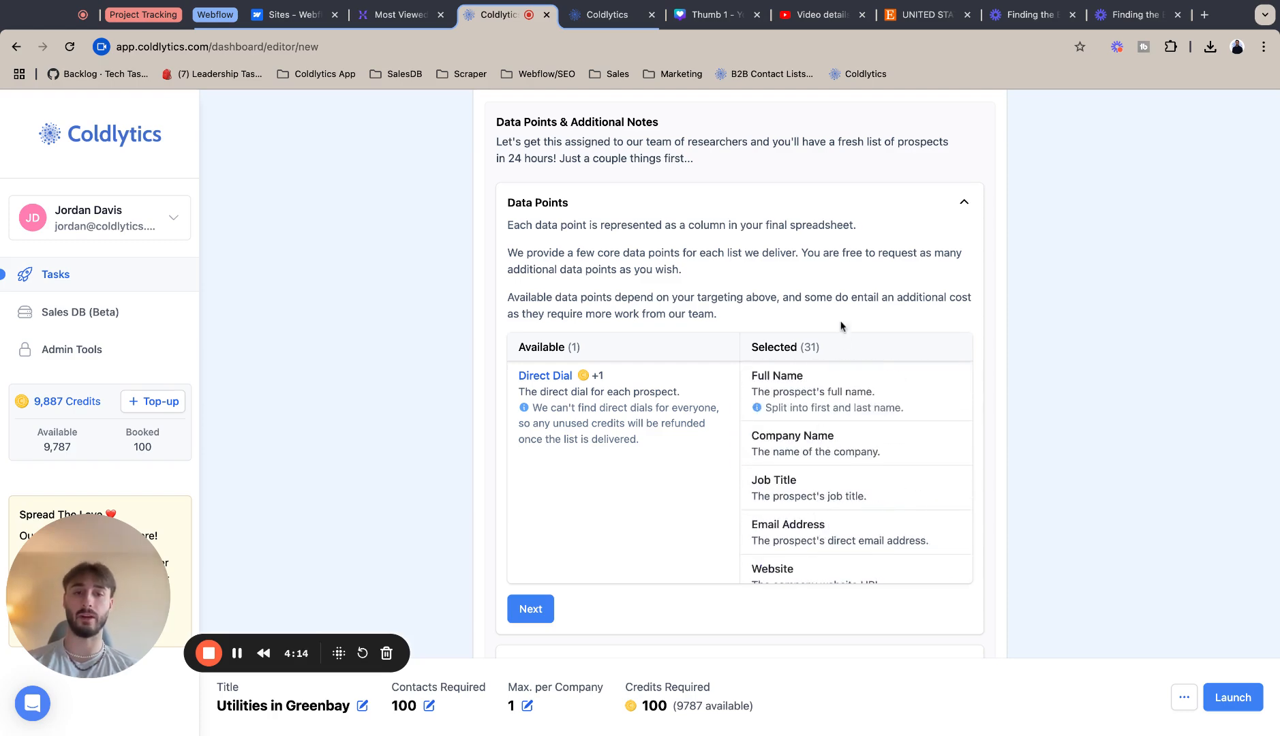
scroll(down, 3)
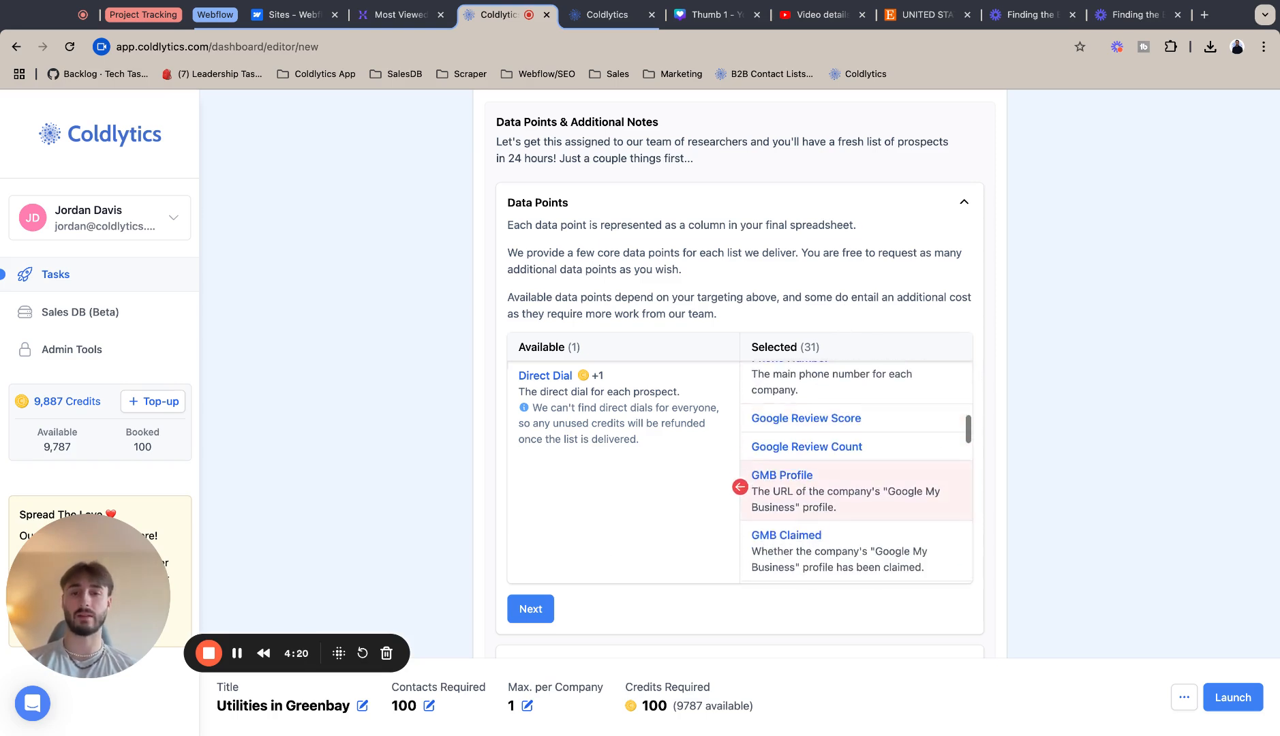
click(531, 609)
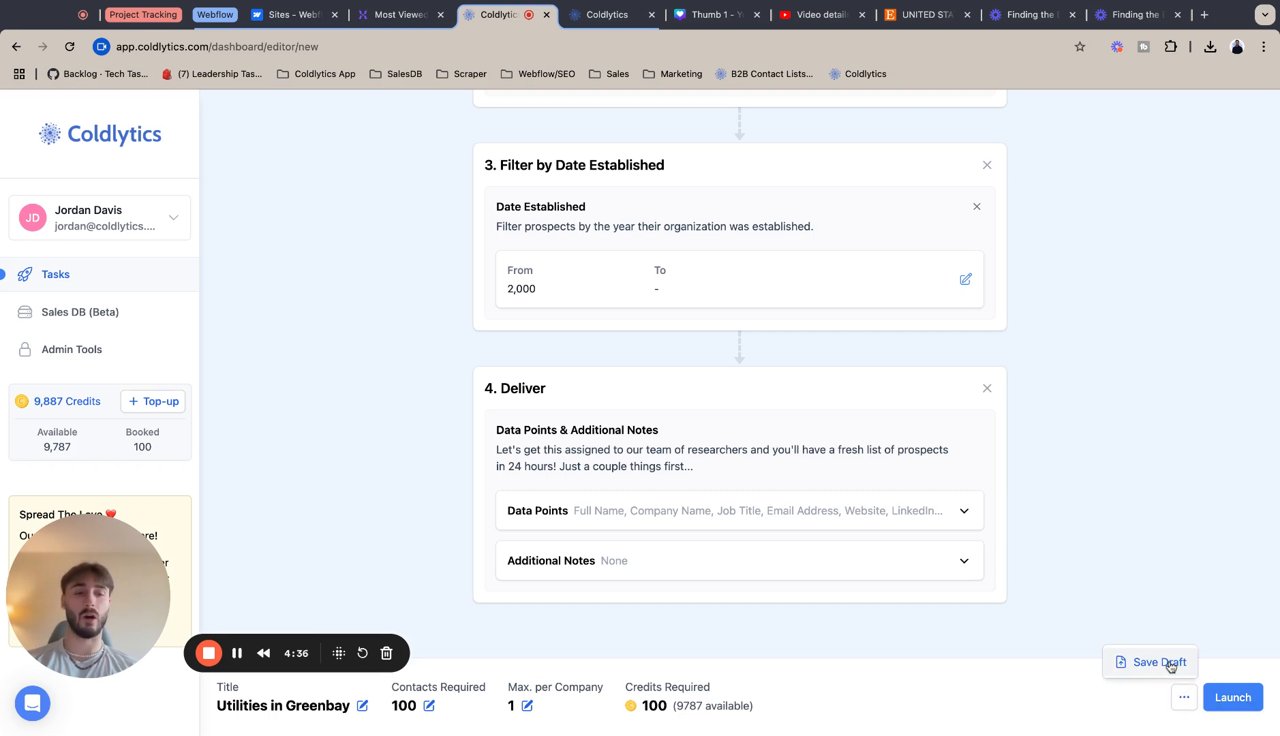
- Save the task as a draft, reopen 'Utilities in Greenbay' and show its more-actions menu
click(1158, 662)
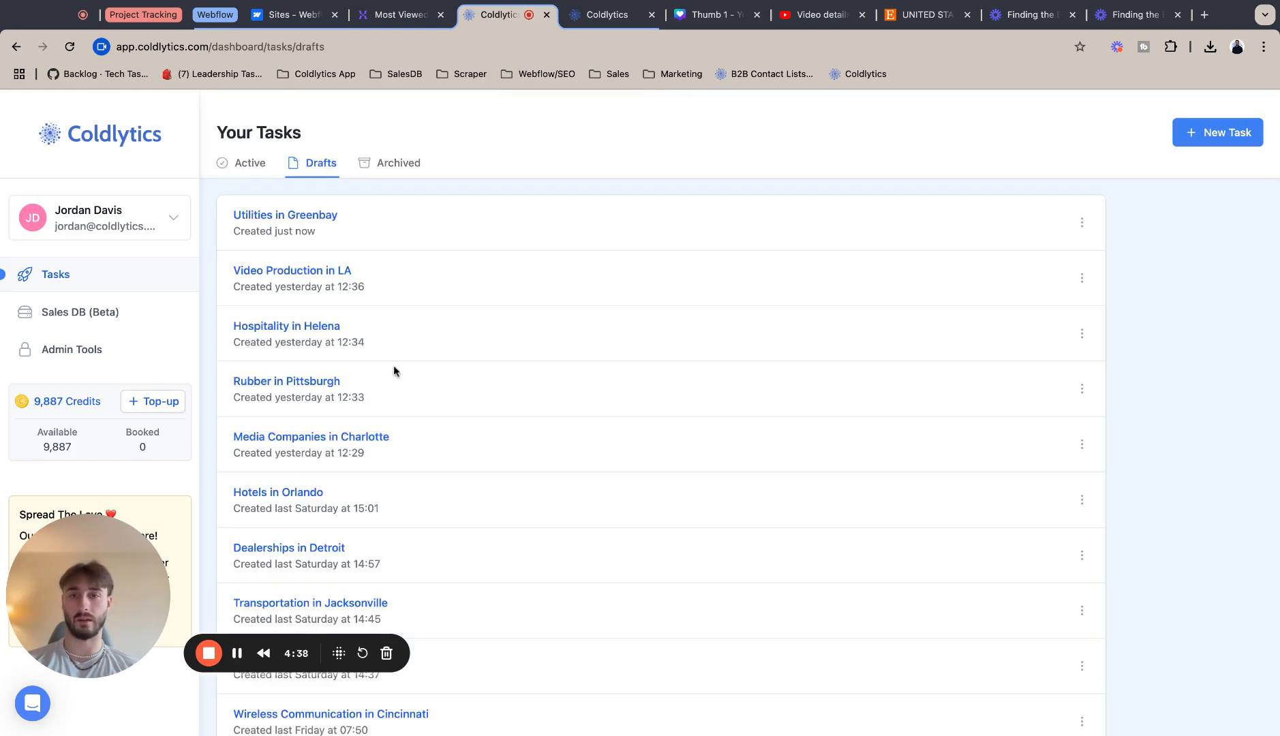
click(285, 214)
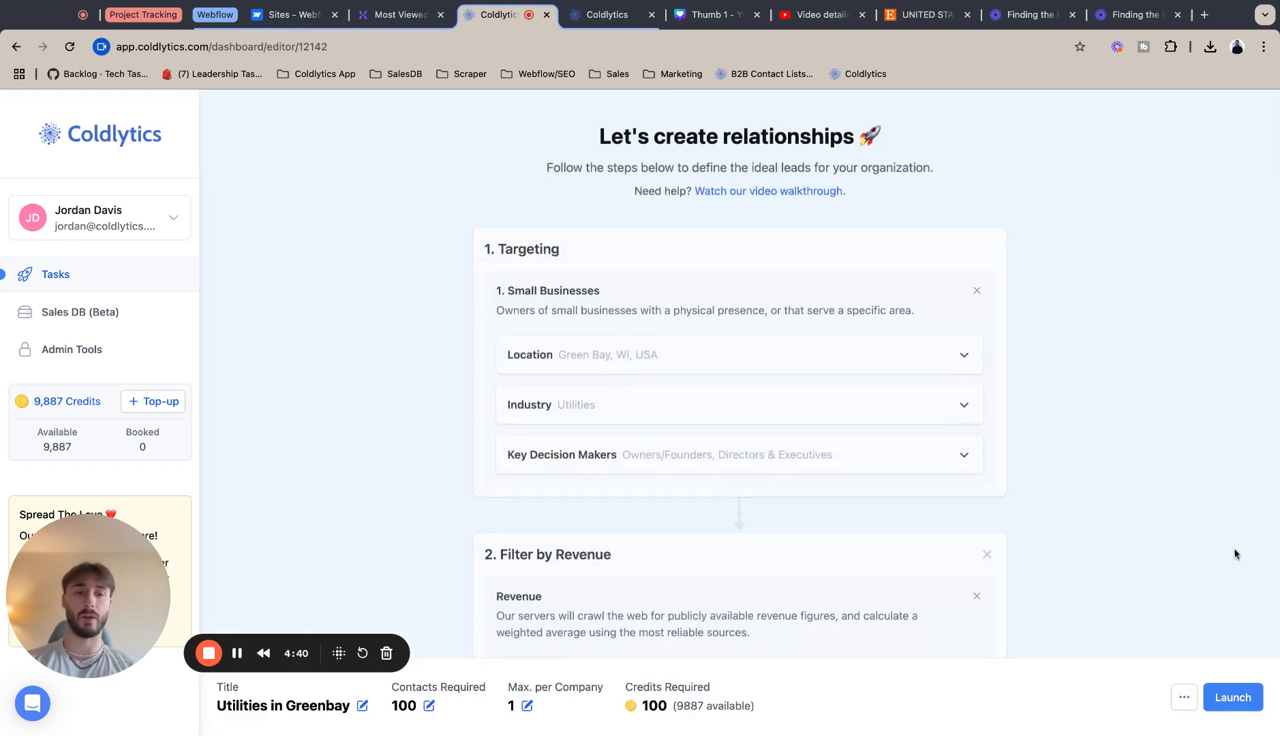
click(1184, 697)
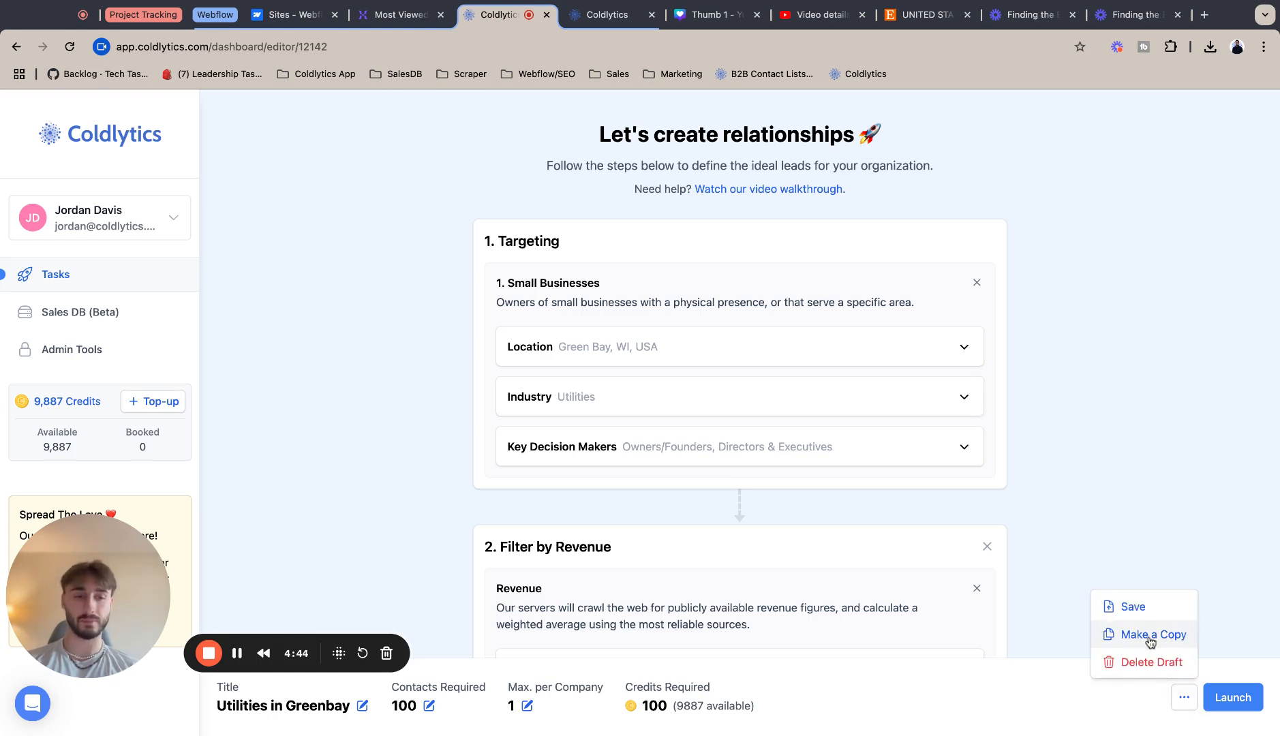
click(1184, 696)
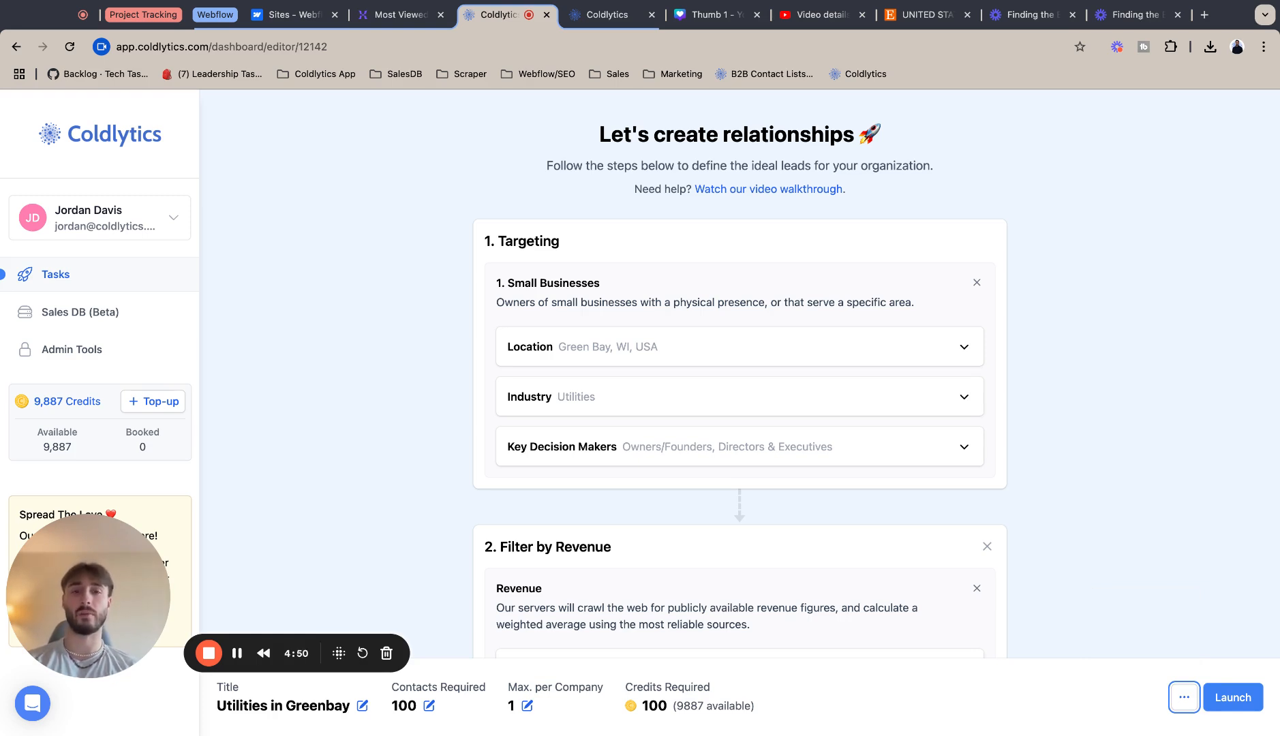
mouse_move(1147, 538)
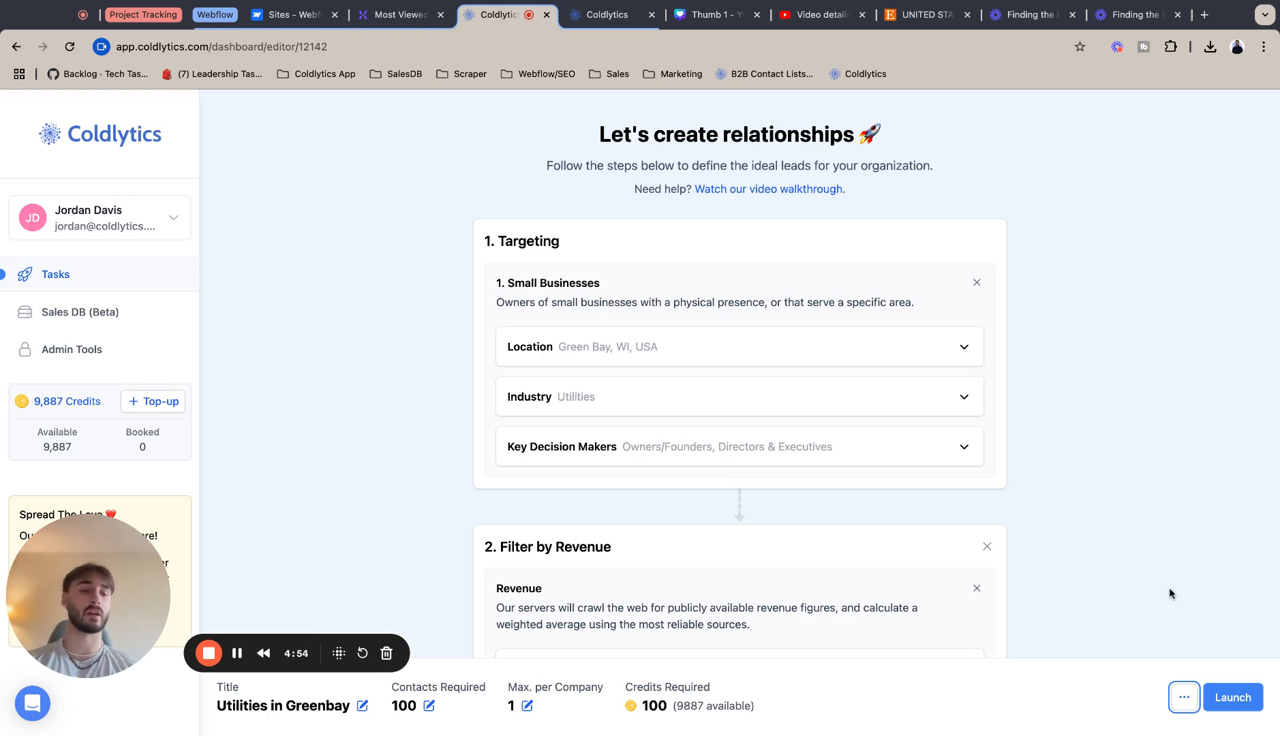
mouse_move(1232, 634)
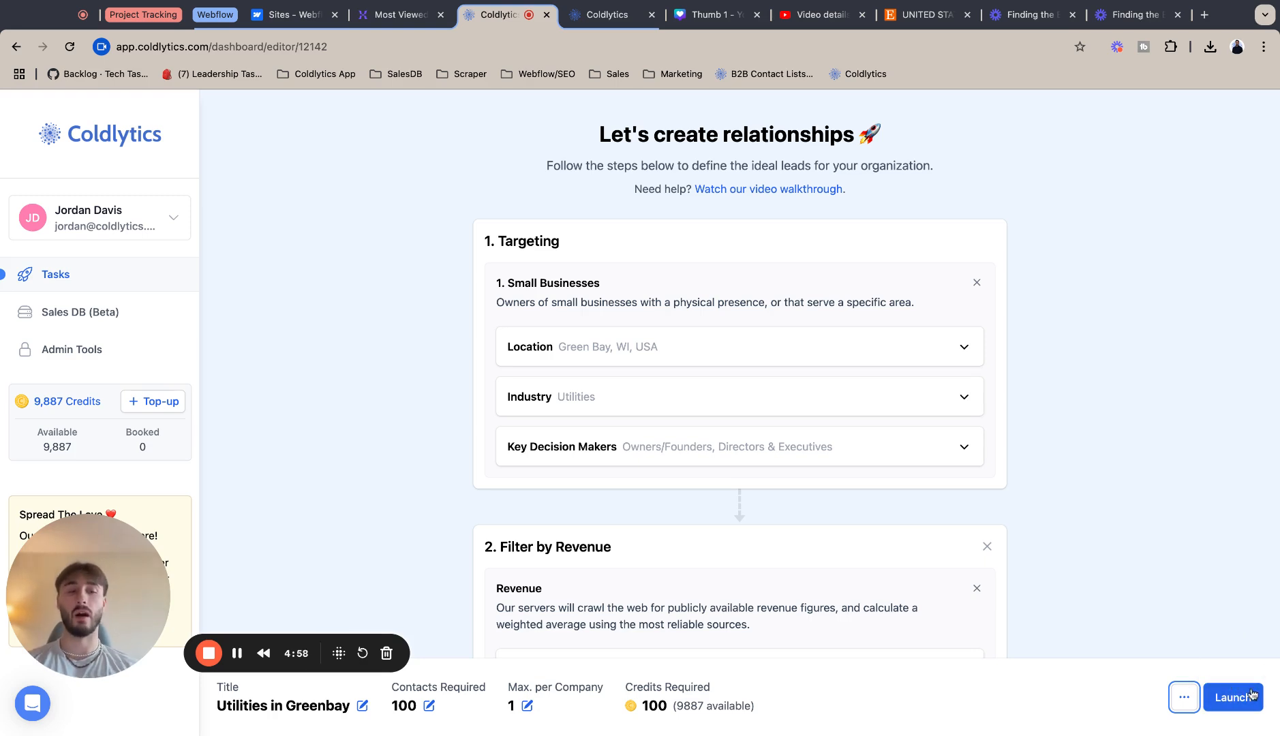
- Launch the Utilities in Greenbay task into the active tasks list
click(1234, 696)
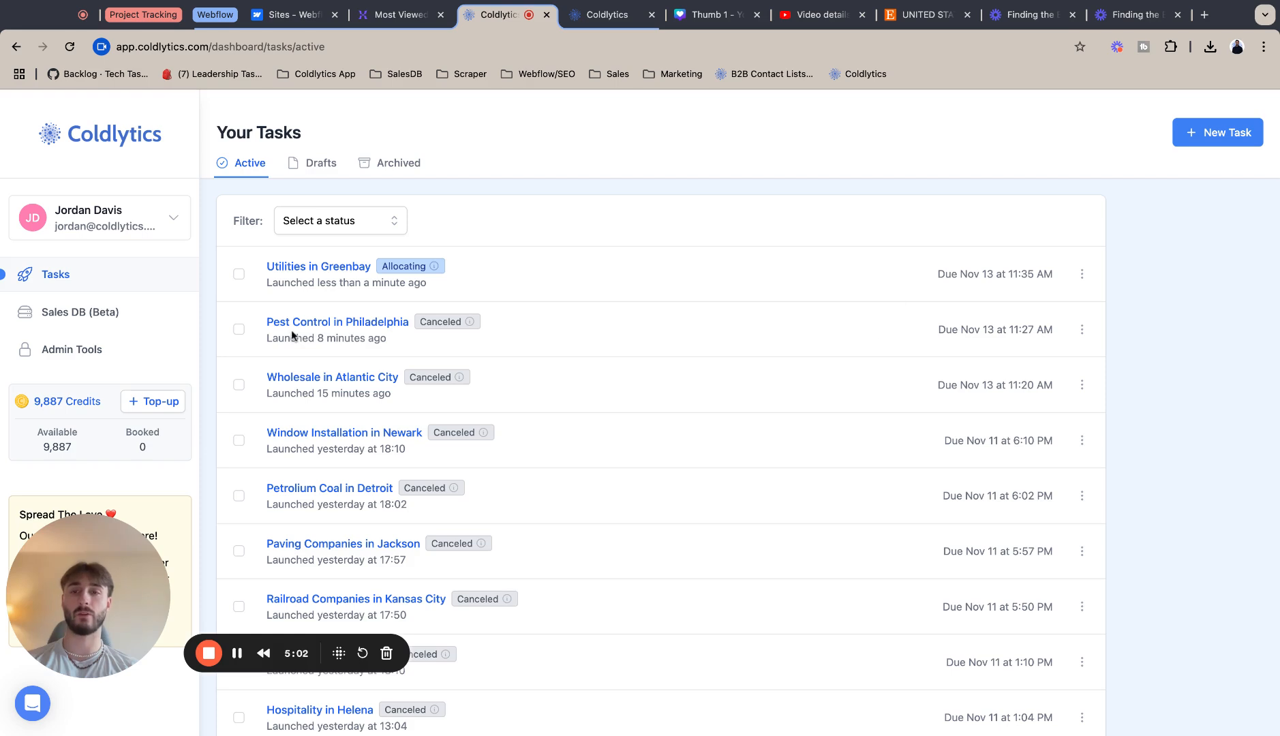
mouse_move(412, 271)
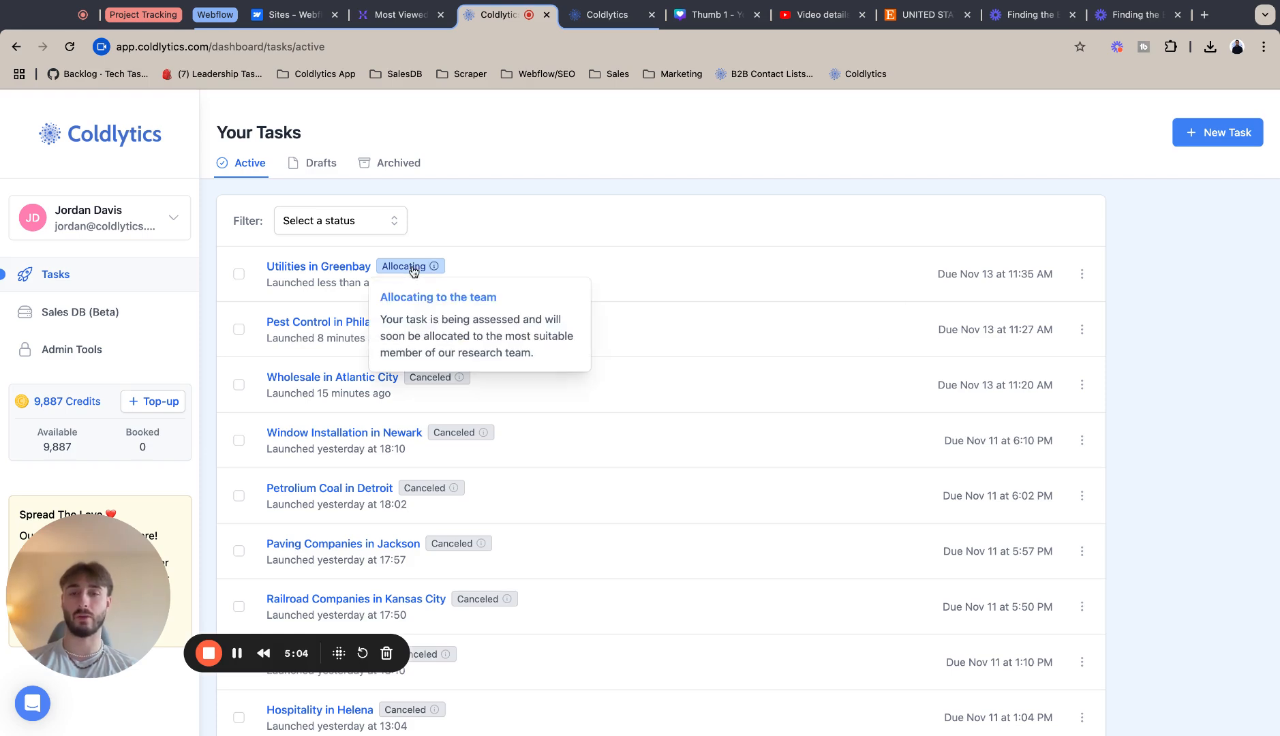
mouse_move(468, 267)
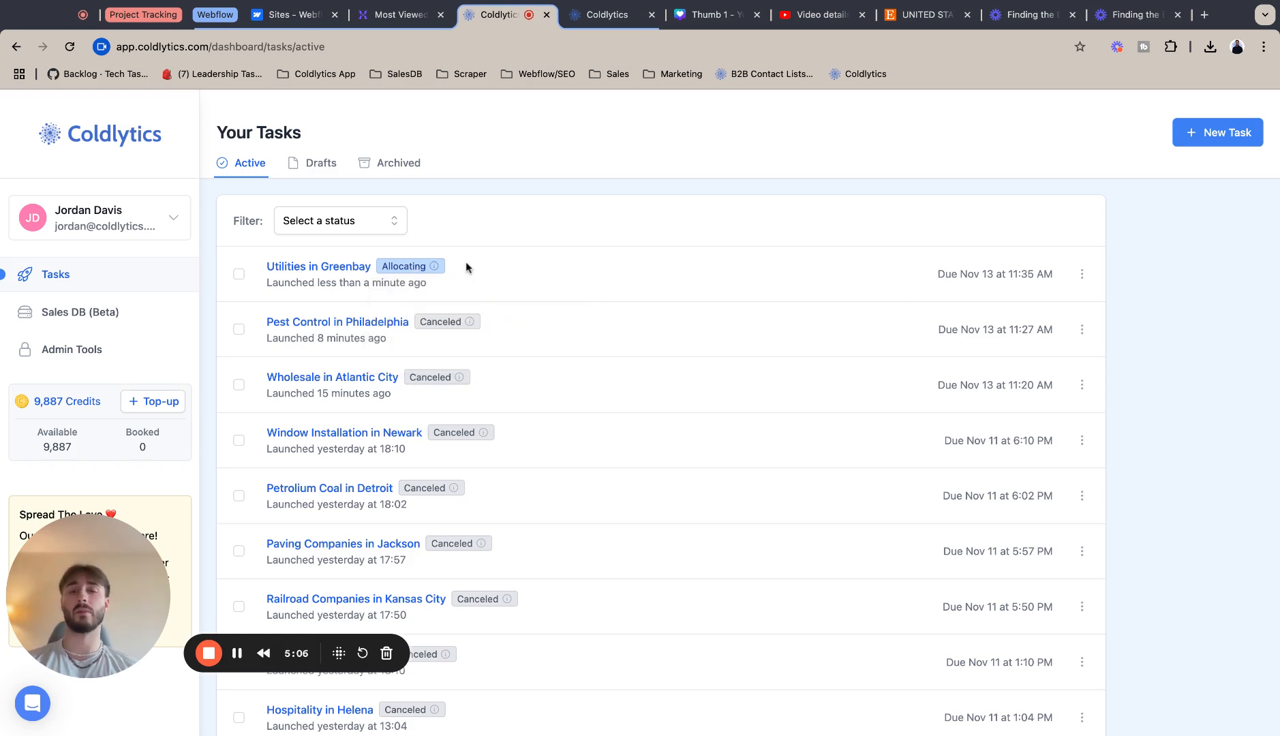